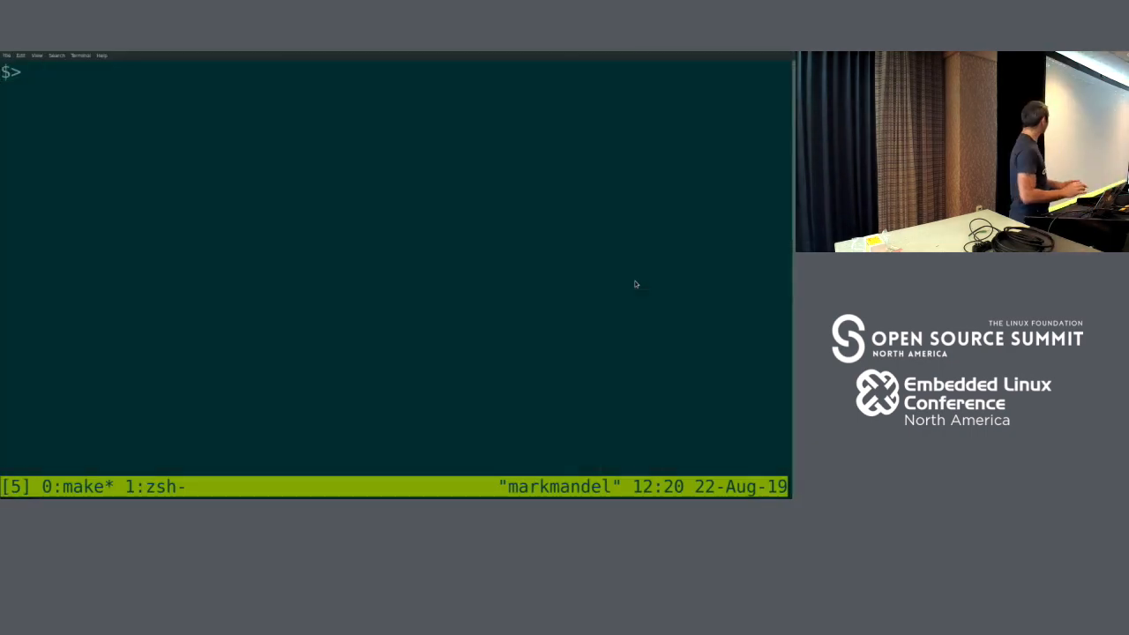
Confirm the cluster has no pods, then Helm-install Agones as release 'agones' in agones-system
text(kubectl get pods)
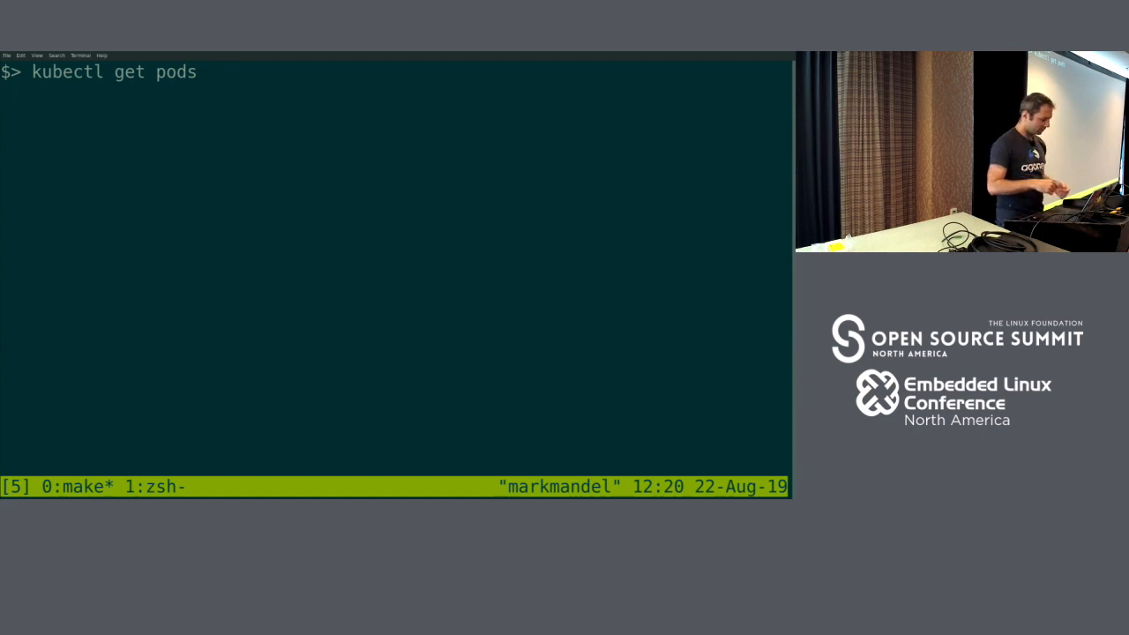
key(Return)
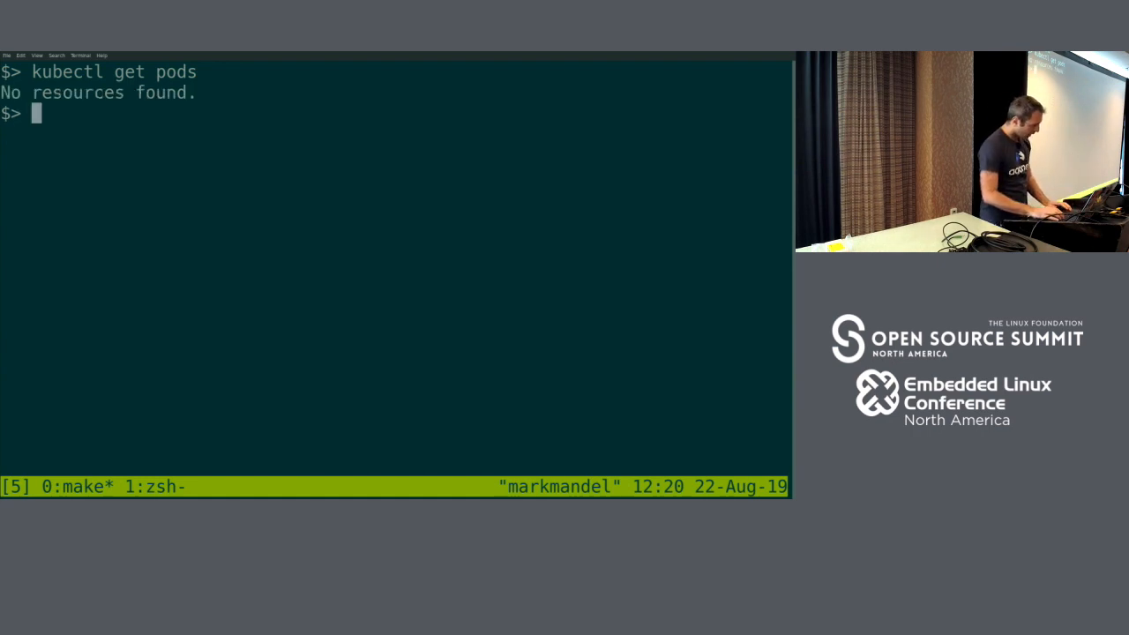
text(helm i)
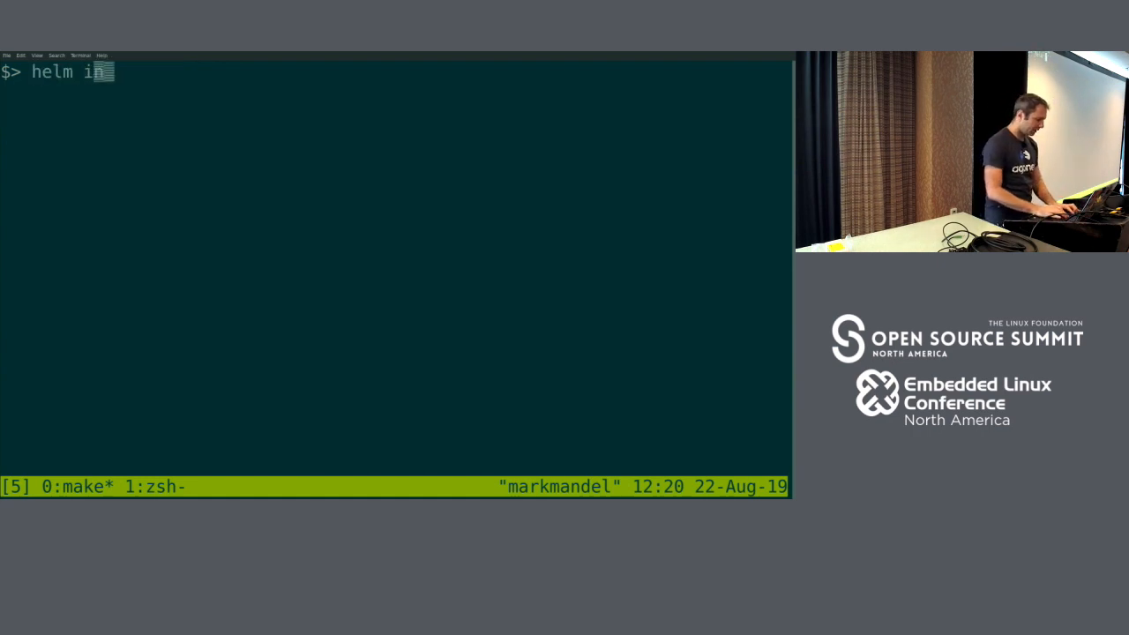
text(nstall --name)
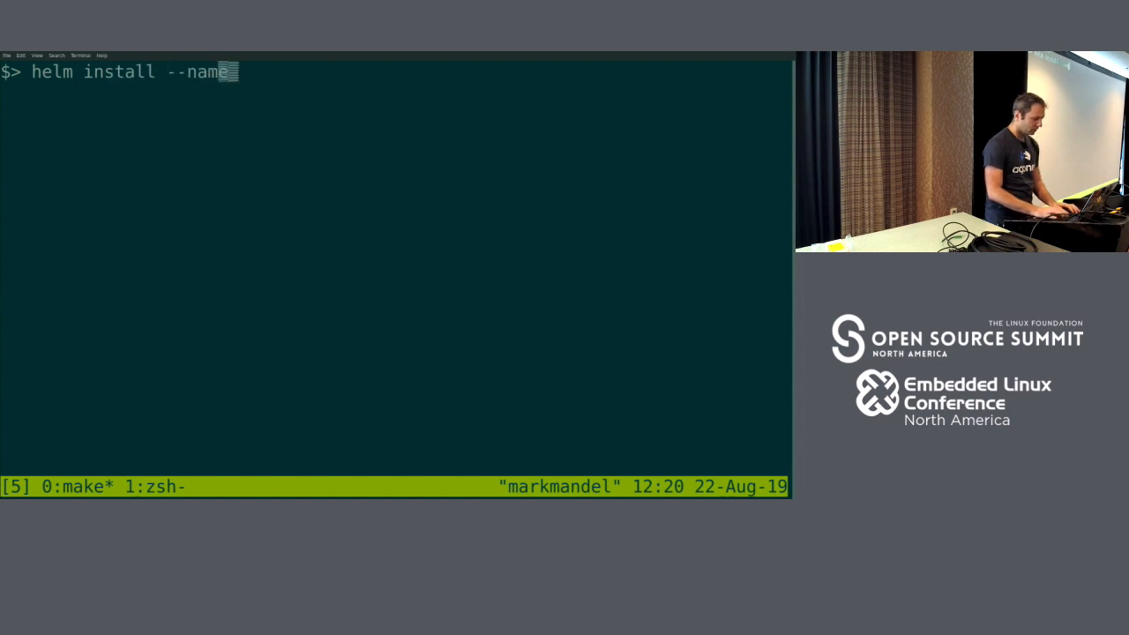
text(=ago)
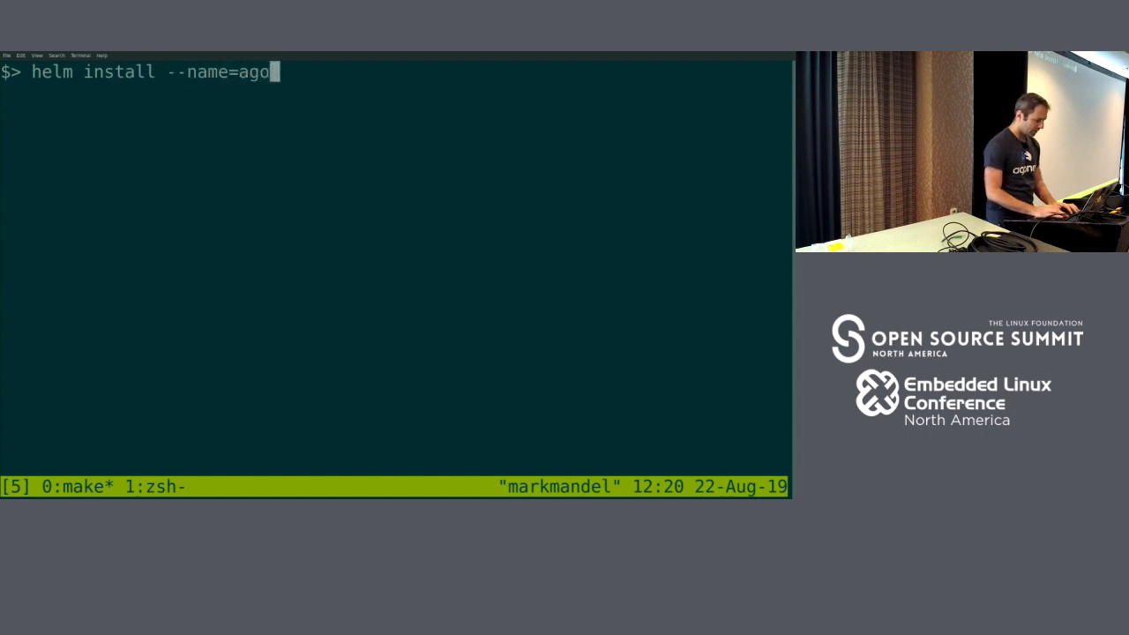
text(nes --namespace=)
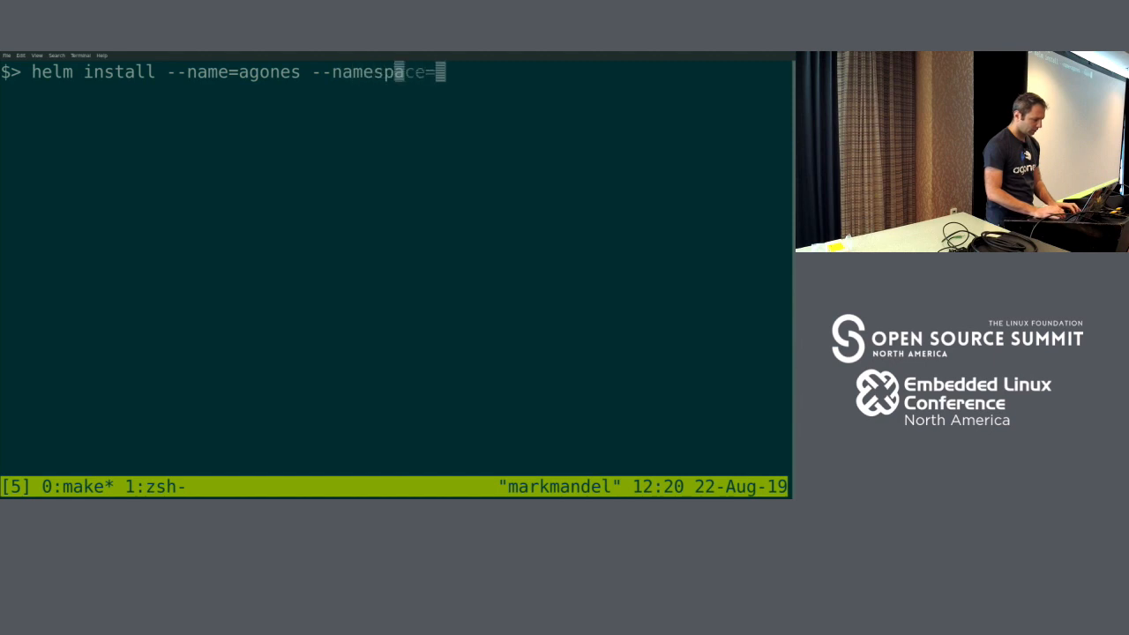
text(=agones-system agone)
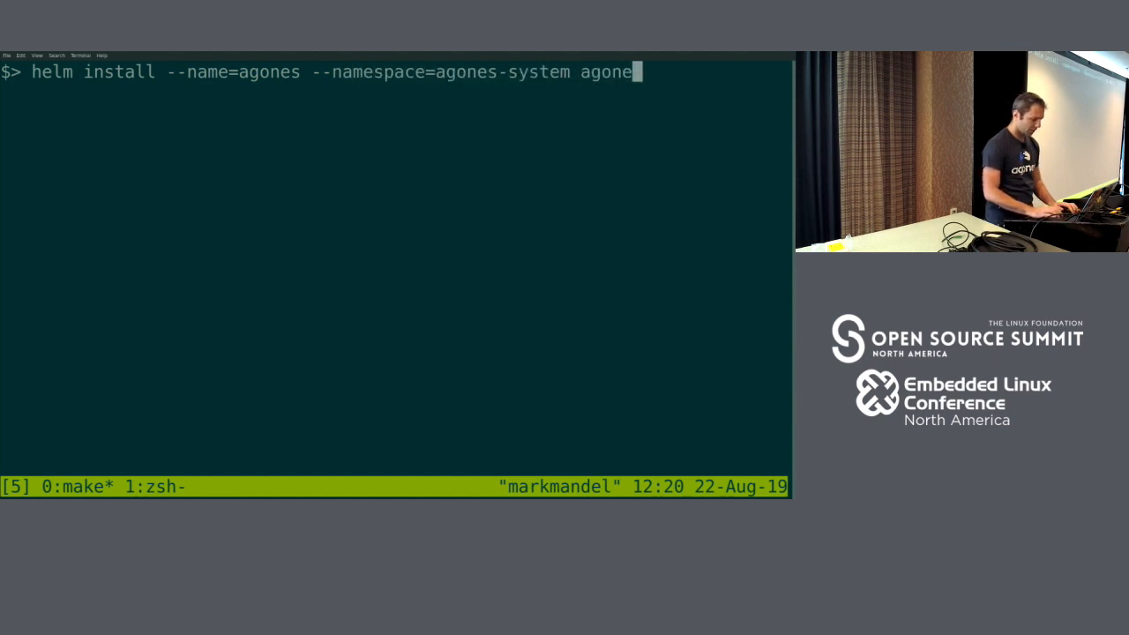
text(s/agones)
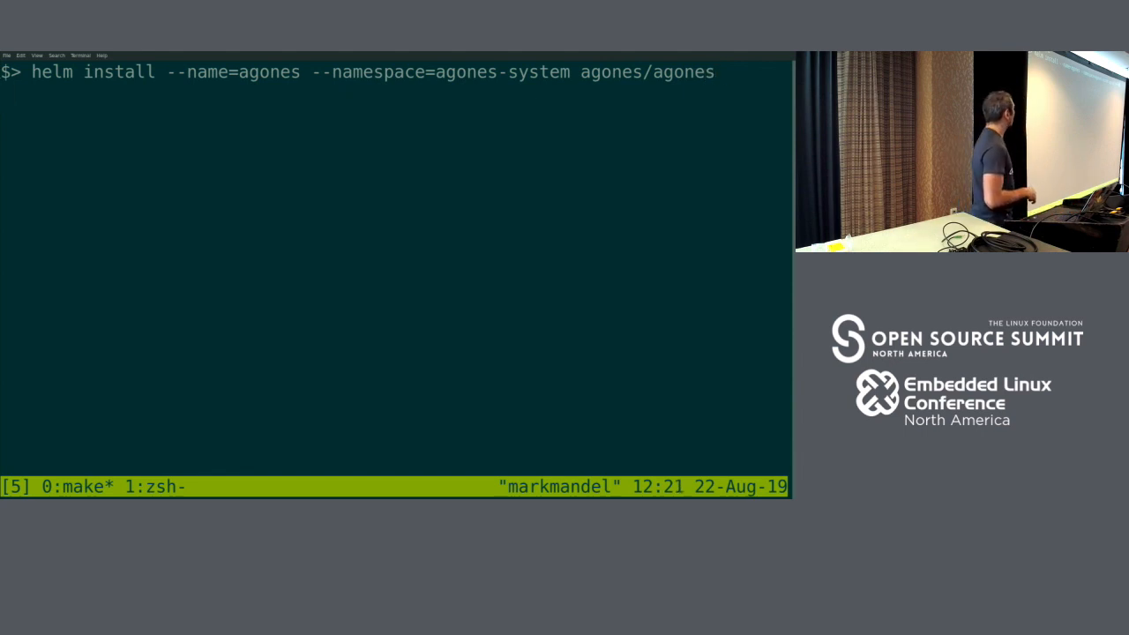
key(Return)
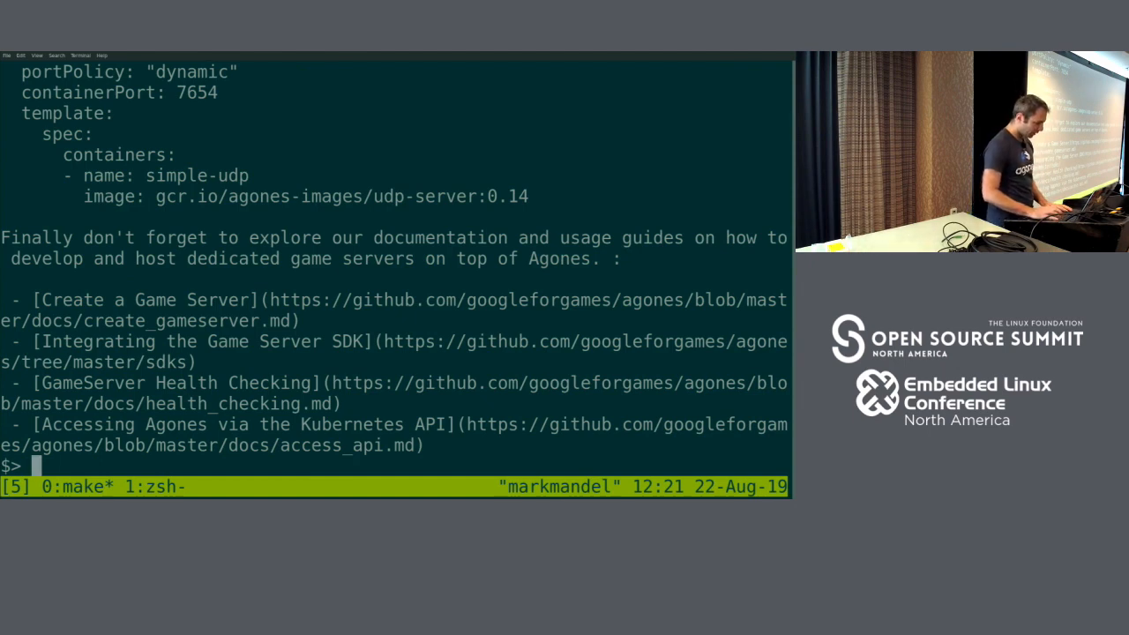
text(kubectl g)
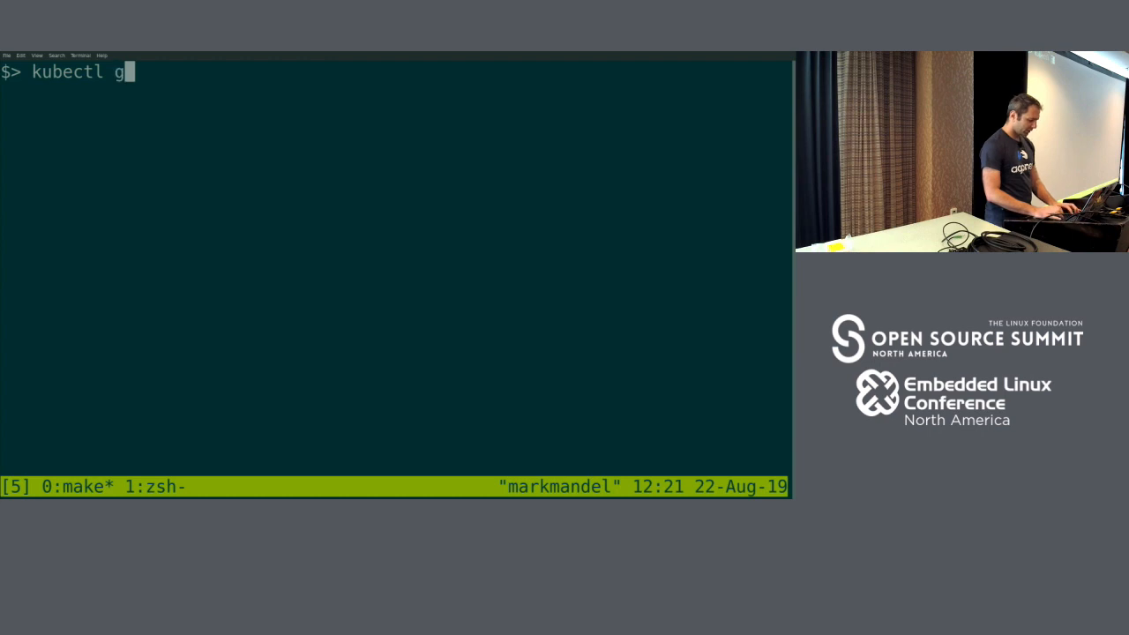
Verify the agones-system controller, ping and allocator pods run and no gameservers exist yet
text(et pods --namespace=ag)
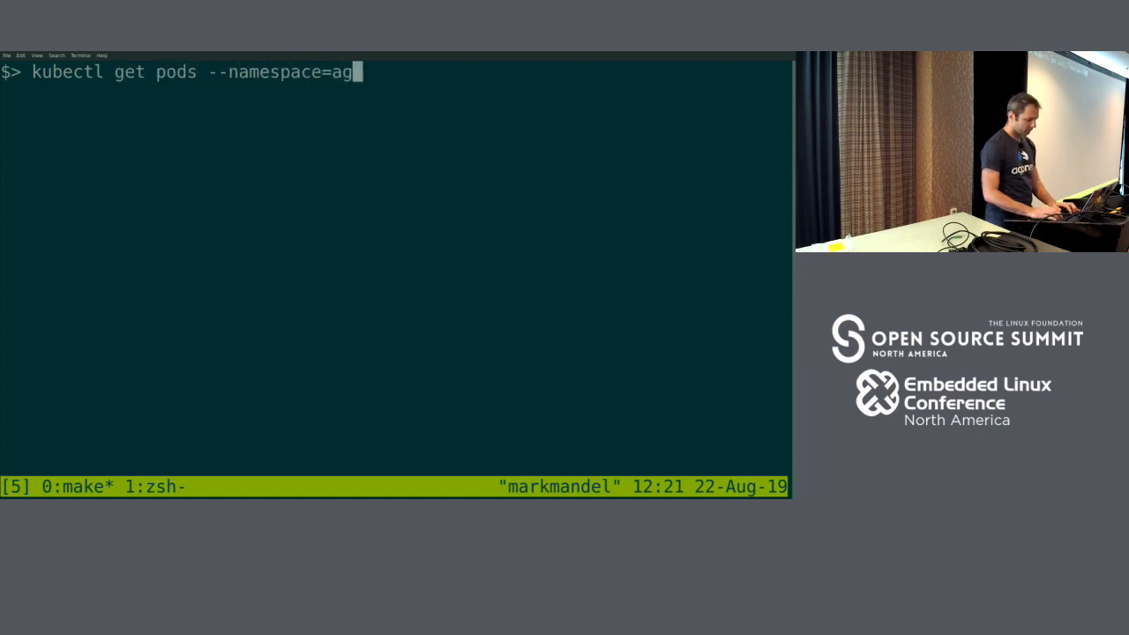
key(Return)
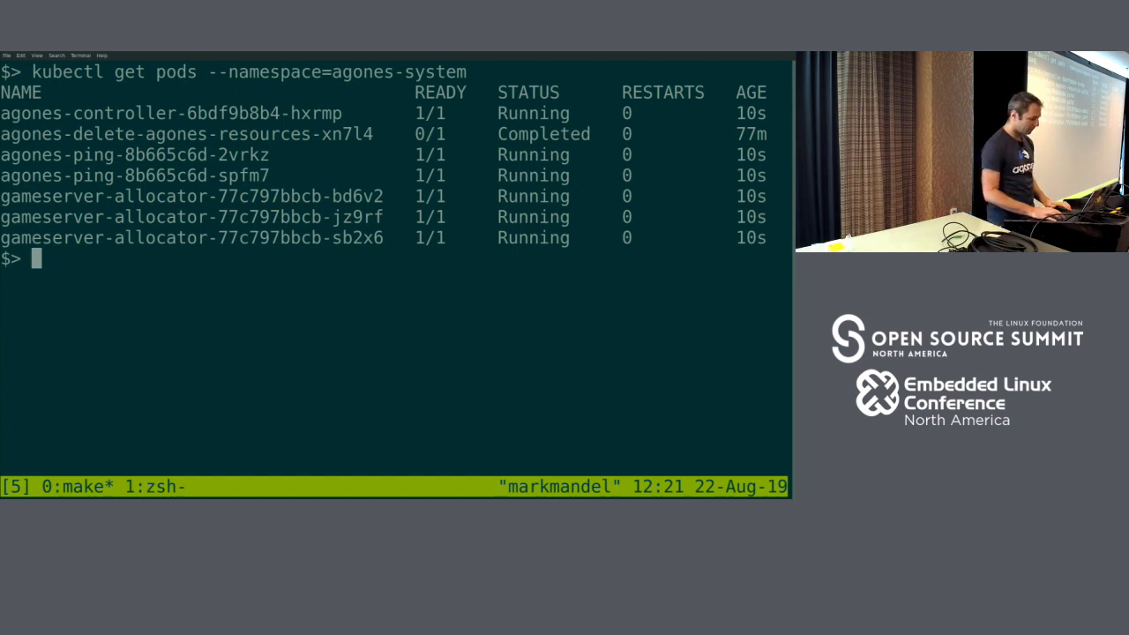
text(kubectl get gameservers)
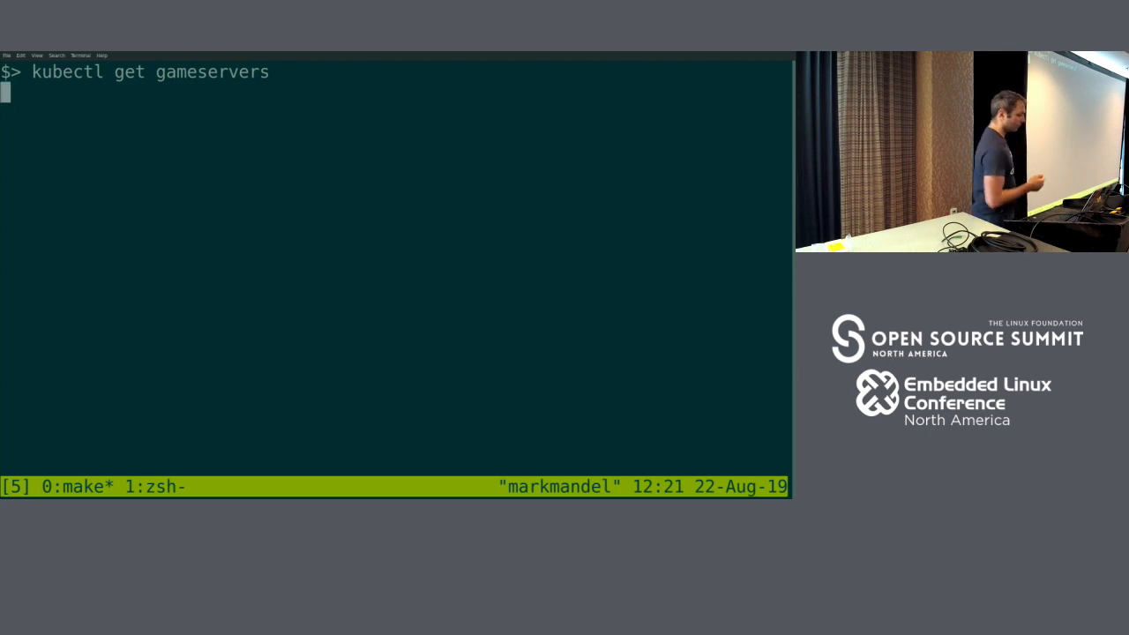
key(Return)
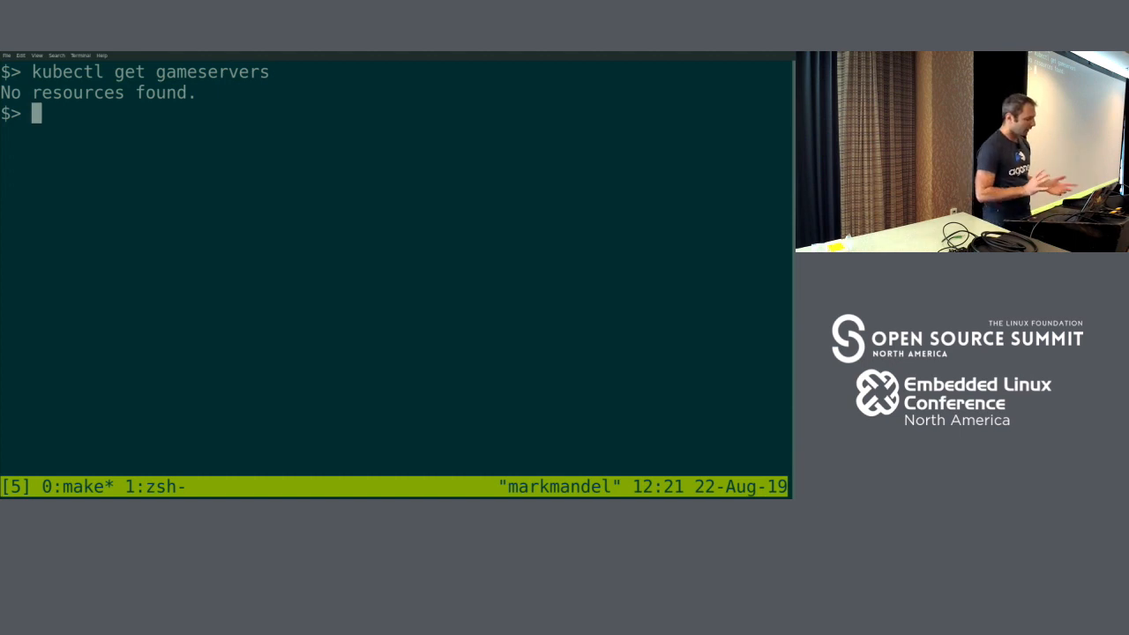
text(kubectl apply -f ./ex)
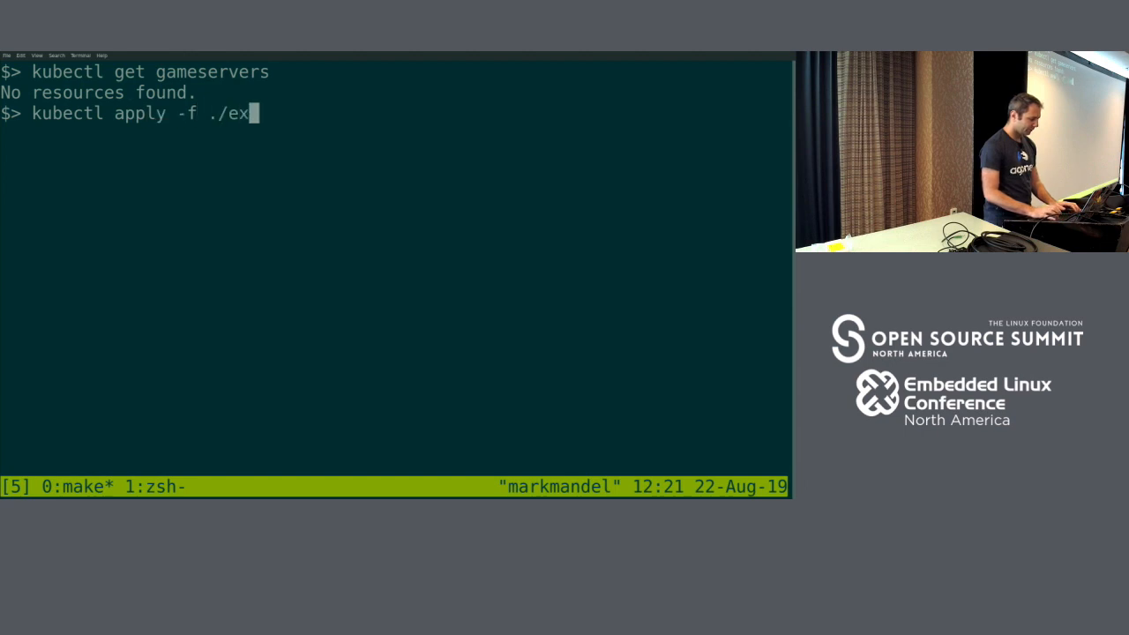
Apply examples/xonotic/fleet.yaml to create the xonotic fleet, then list its gameservers
text(amples/xonotic/fleet.yaml)
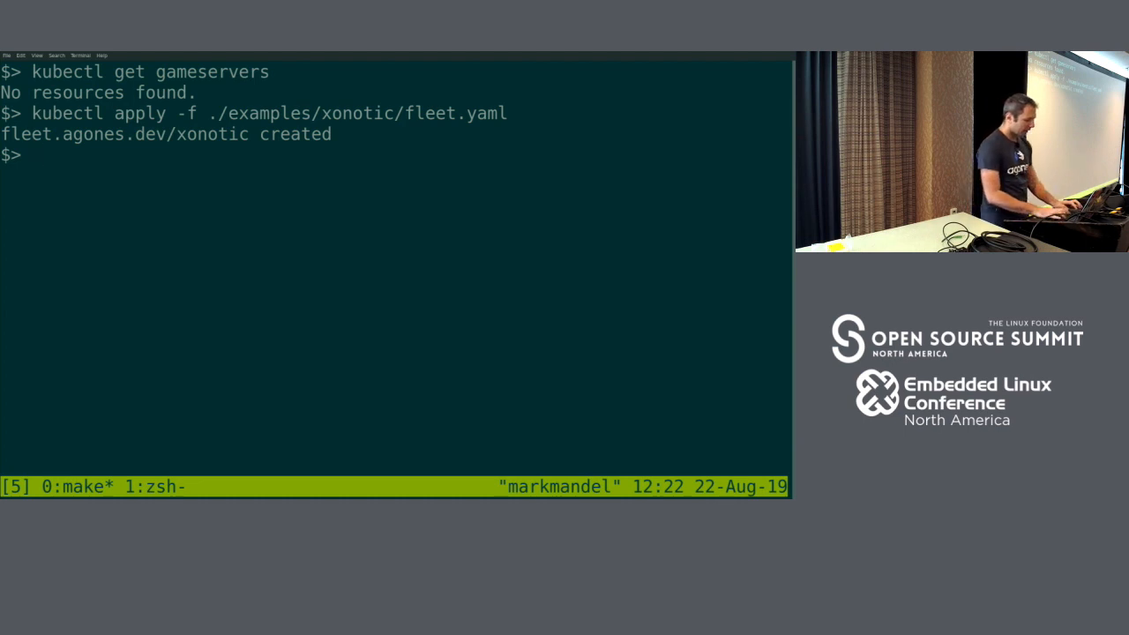
text(kubectl get gameservers)
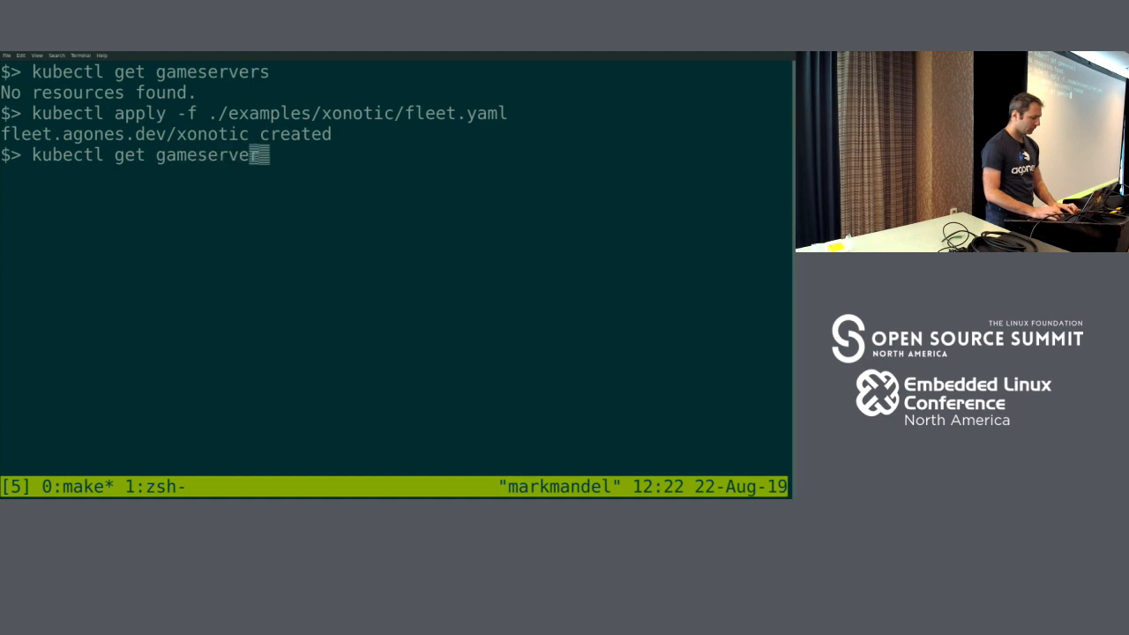
key(Return)
text(kubectl)
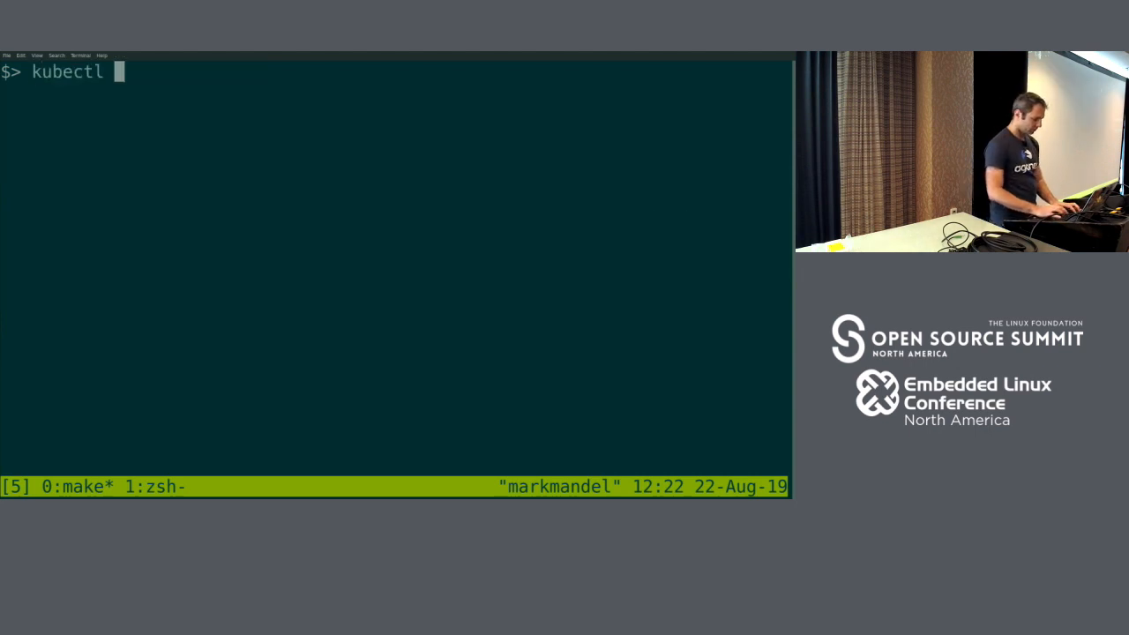
Scale the xonotic fleet to 200 replicas and check its desired, current and ready counts
text(scale --)
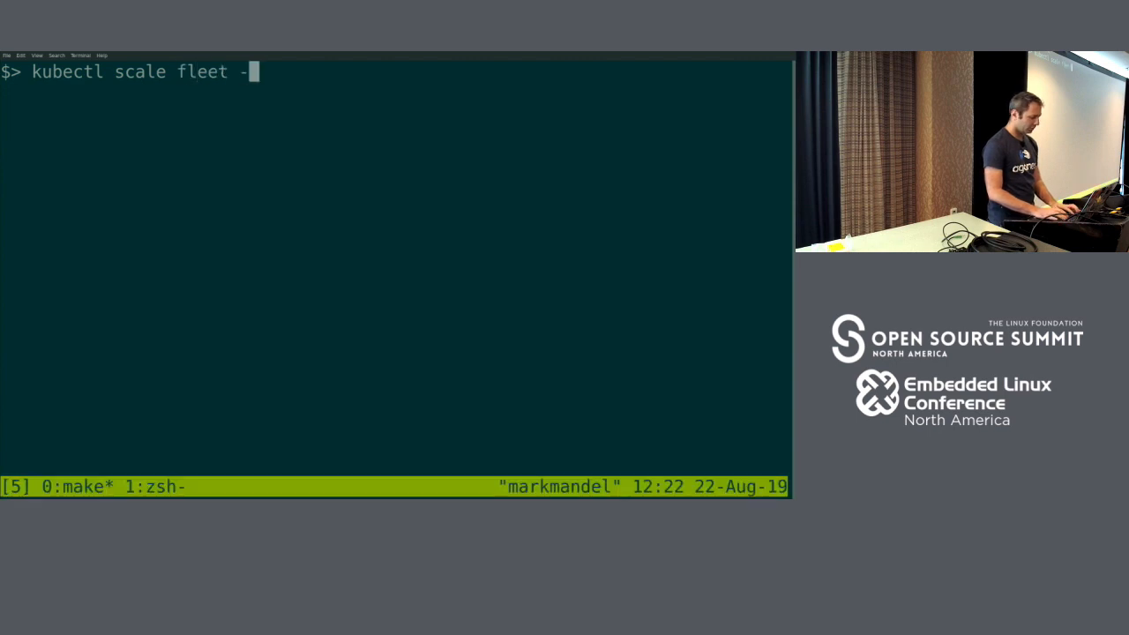
text(-replicas=200)
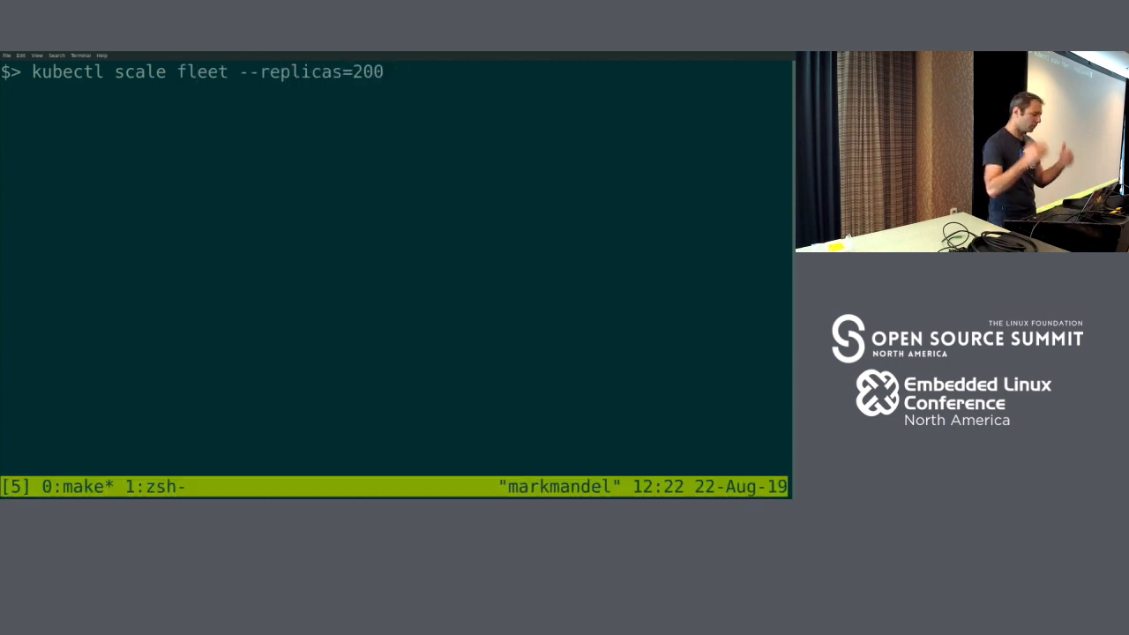
text(xonotic)
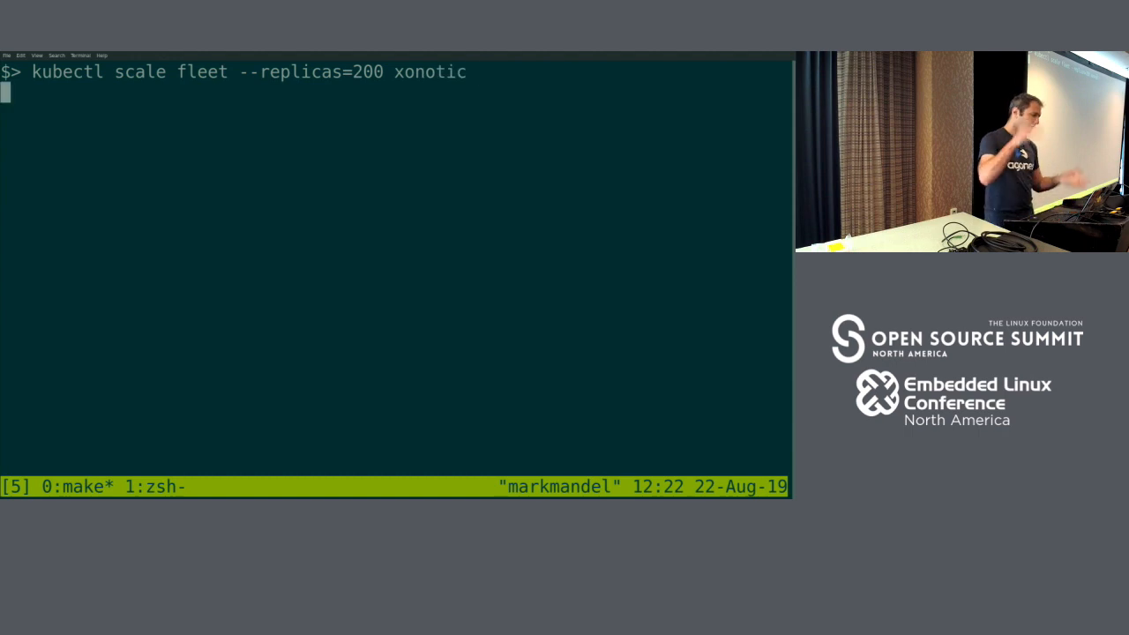
key(Return)
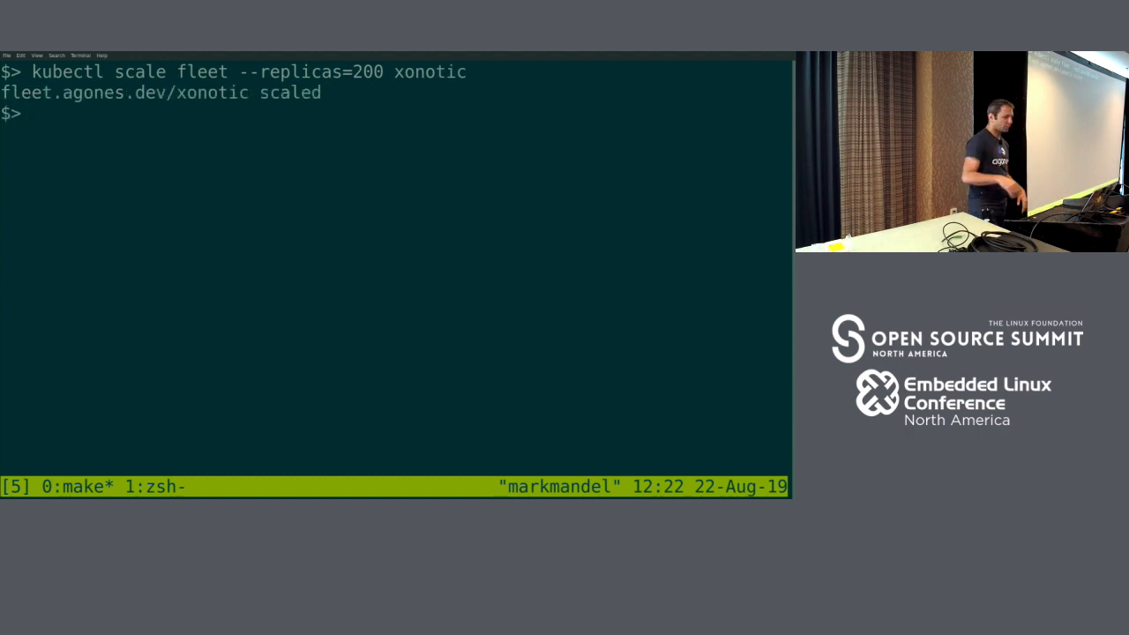
key(Return)
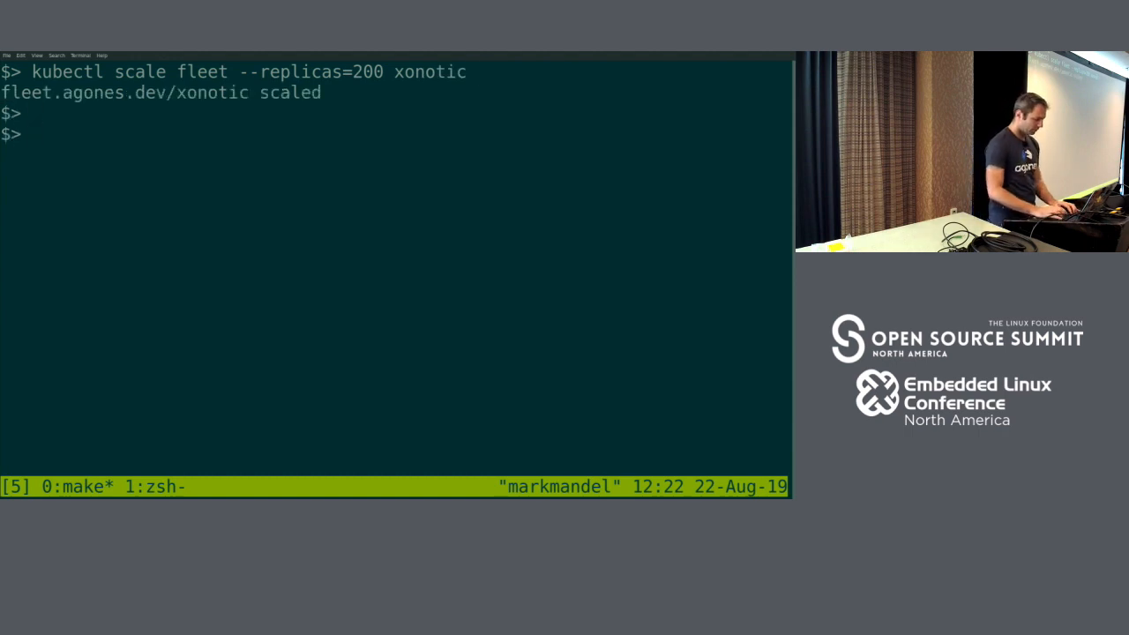
text(kubectl get)
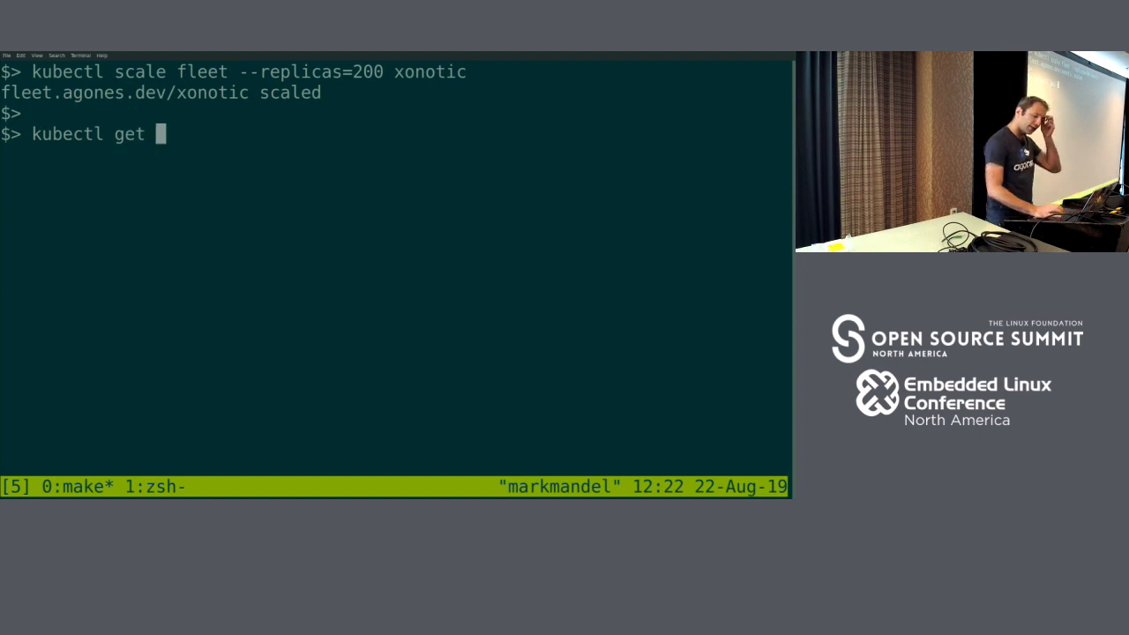
text(fleet xonotic)
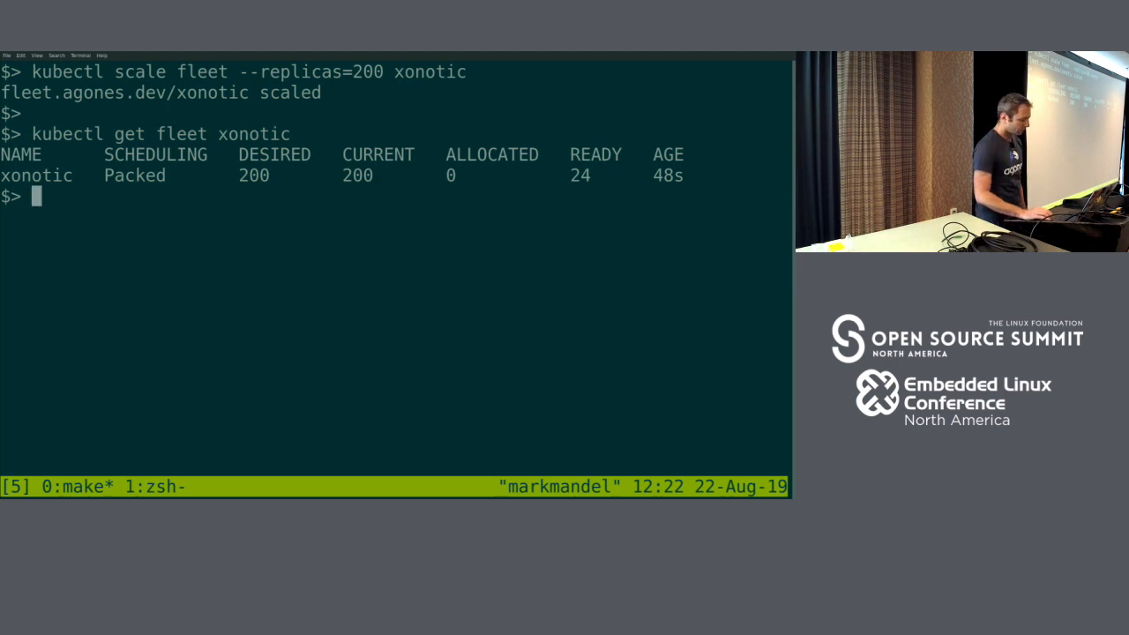
key(Return)
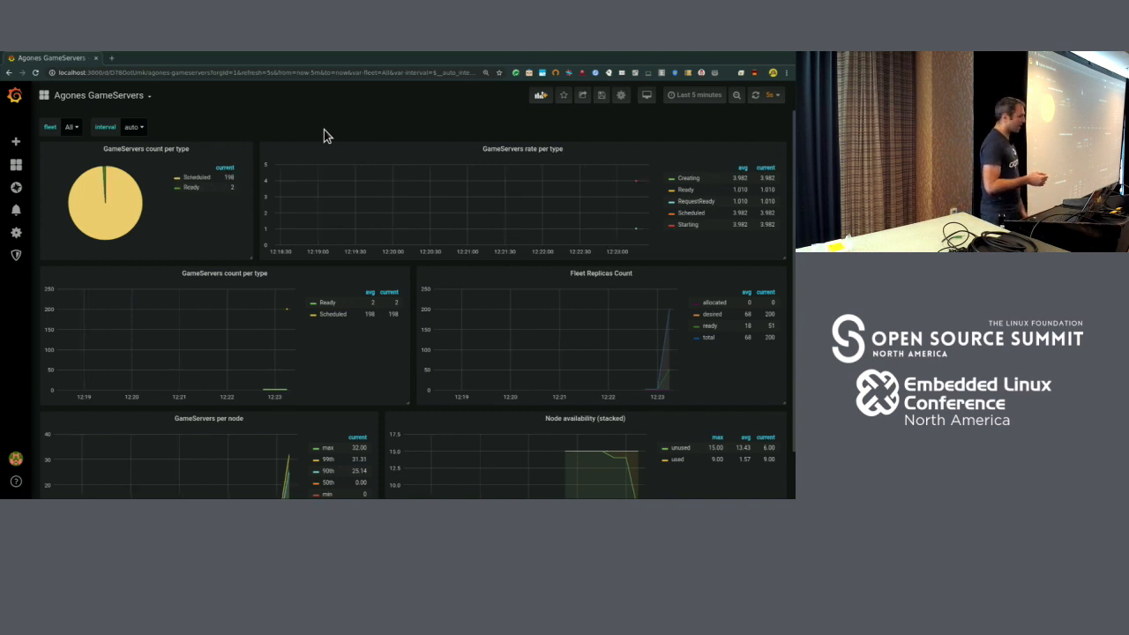
mouse_move(479, 164)
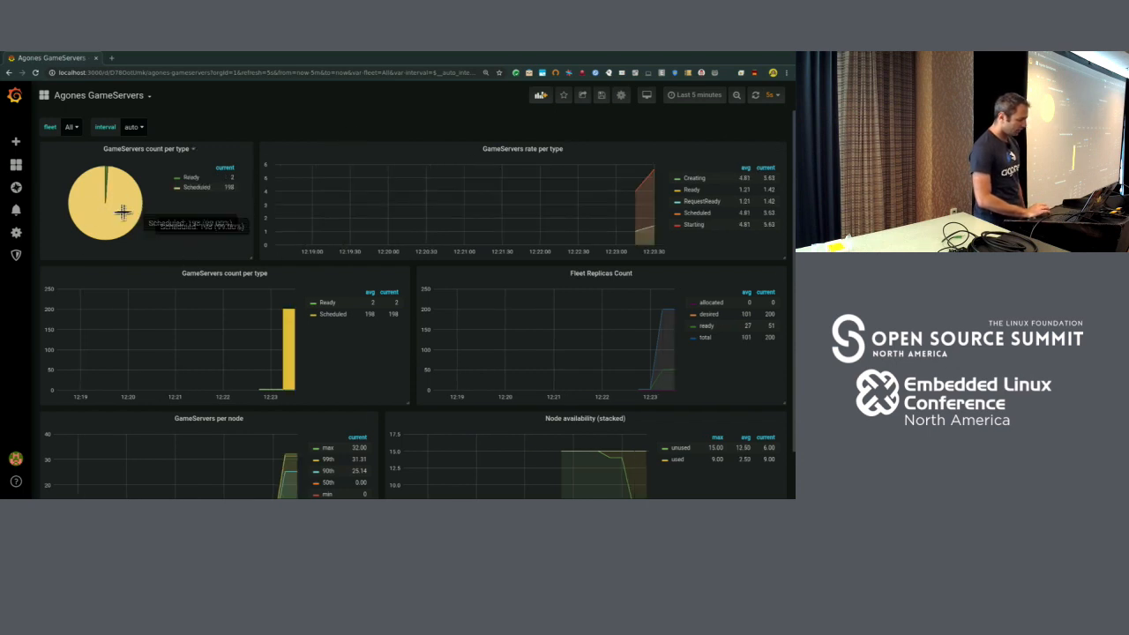
mouse_move(296, 202)
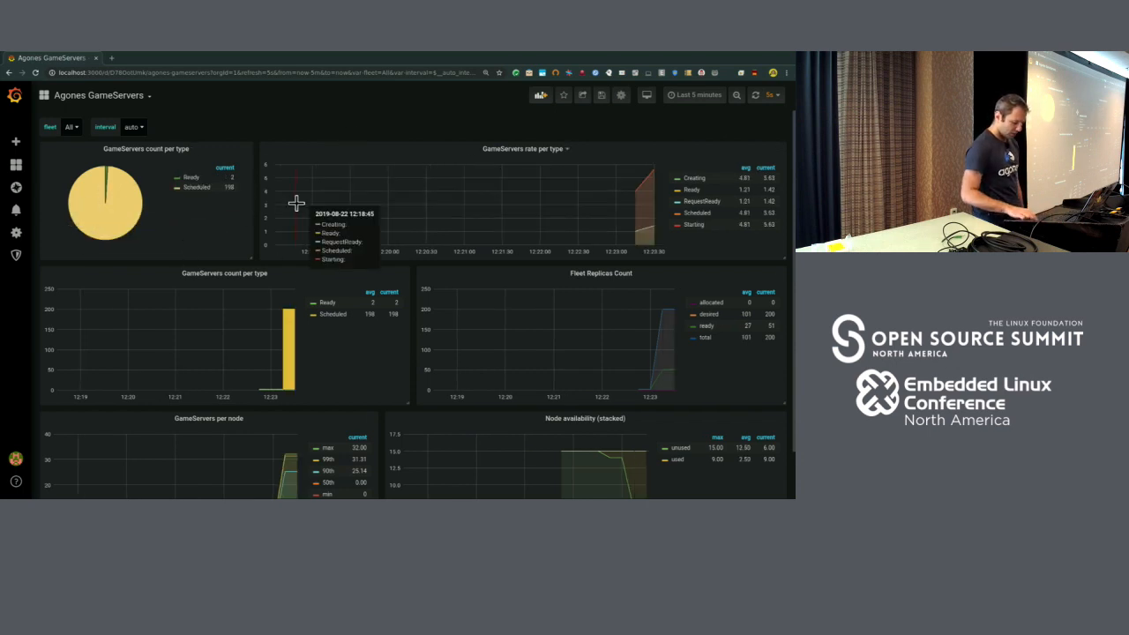
mouse_move(432, 131)
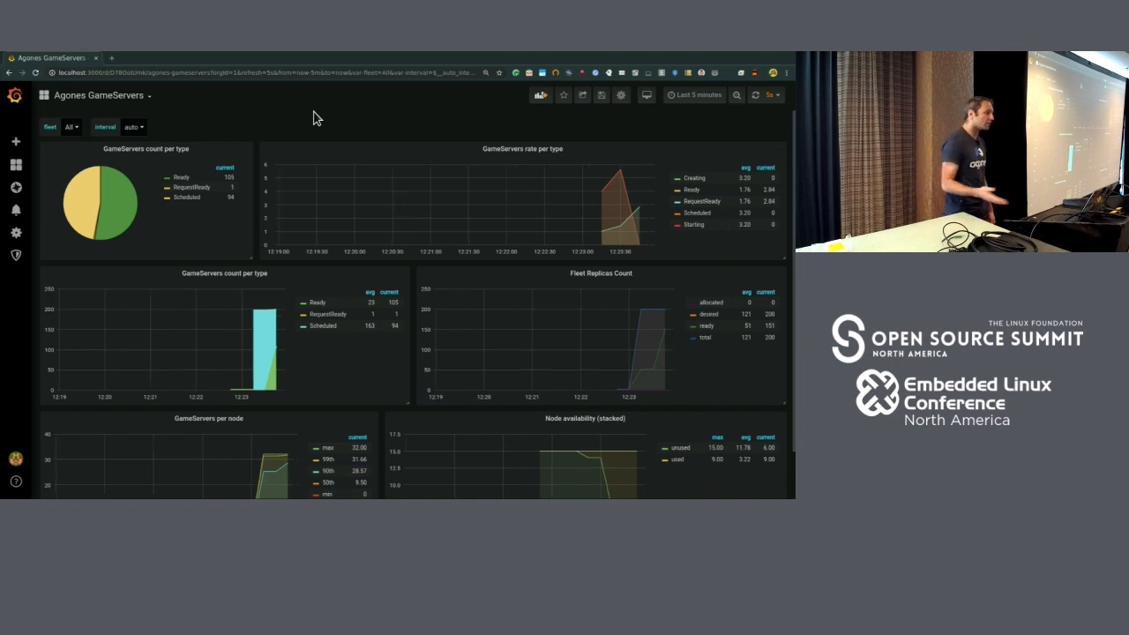
mouse_move(193, 115)
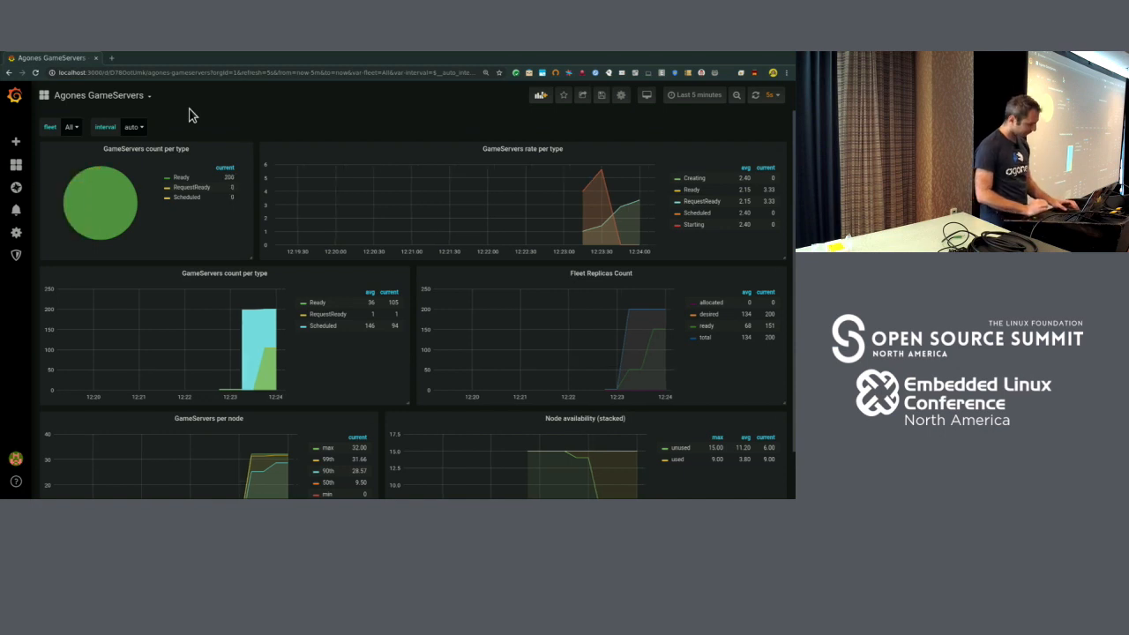
mouse_move(229, 115)
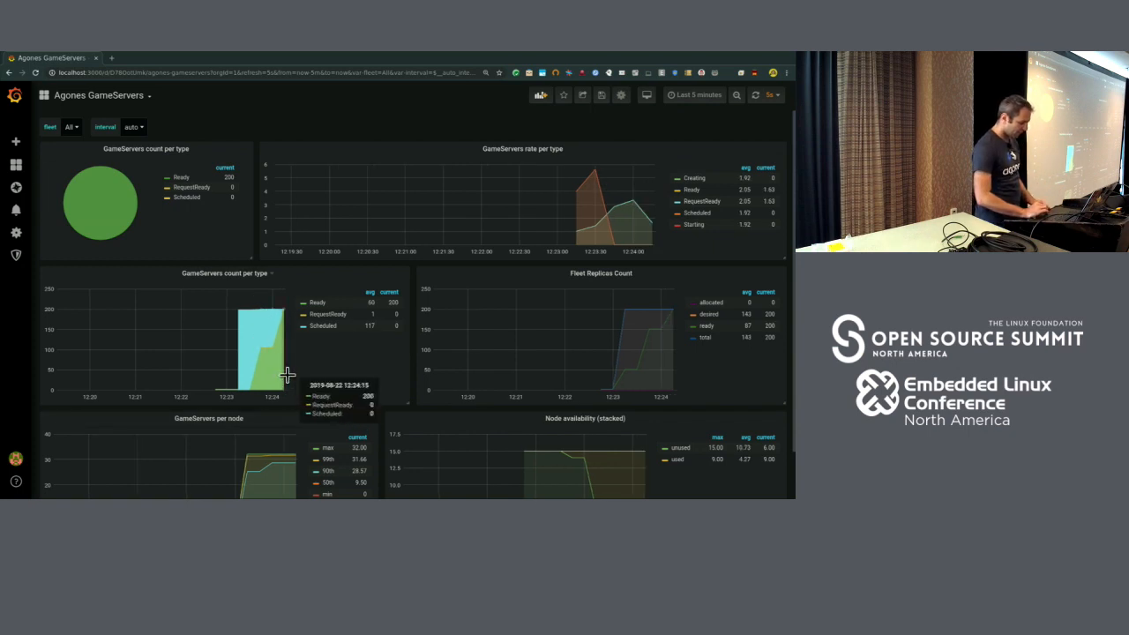
mouse_move(300, 381)
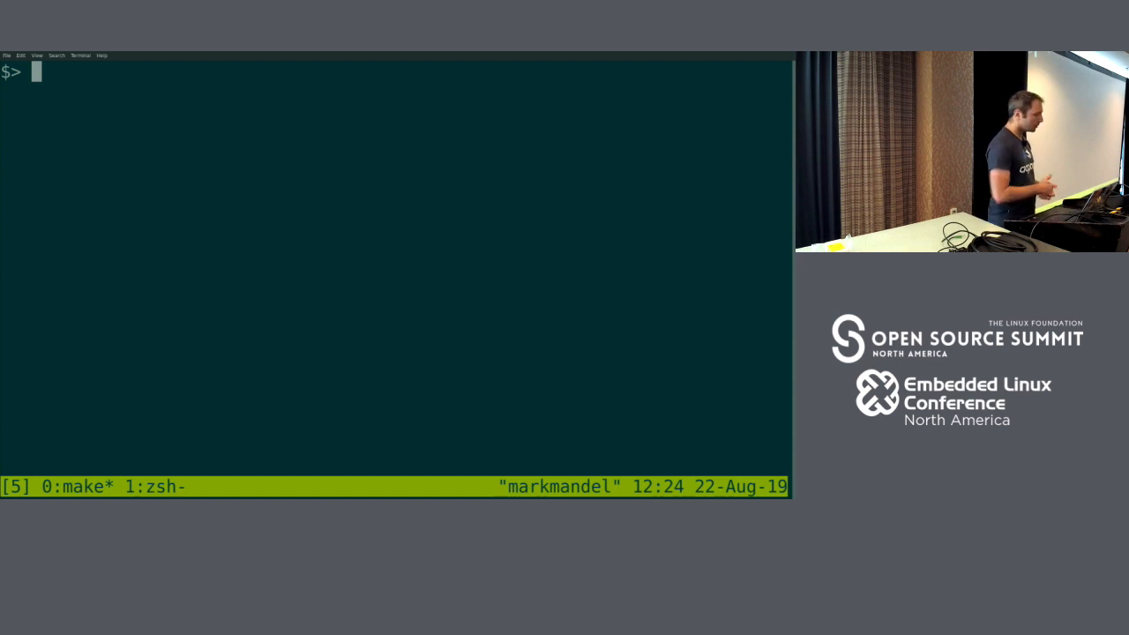
Create examples/xonotic/gameserverallocation.yaml with YAML output, yielding Allocated server 34.83.134.130:7307
text(kubectl)
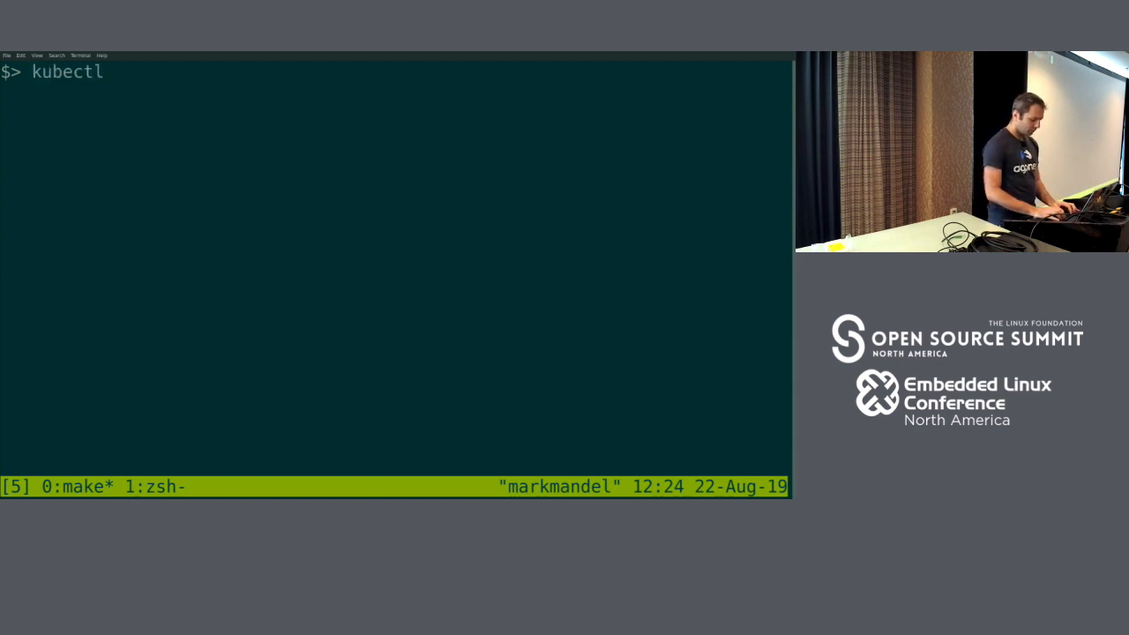
text(create -f ./examples/)
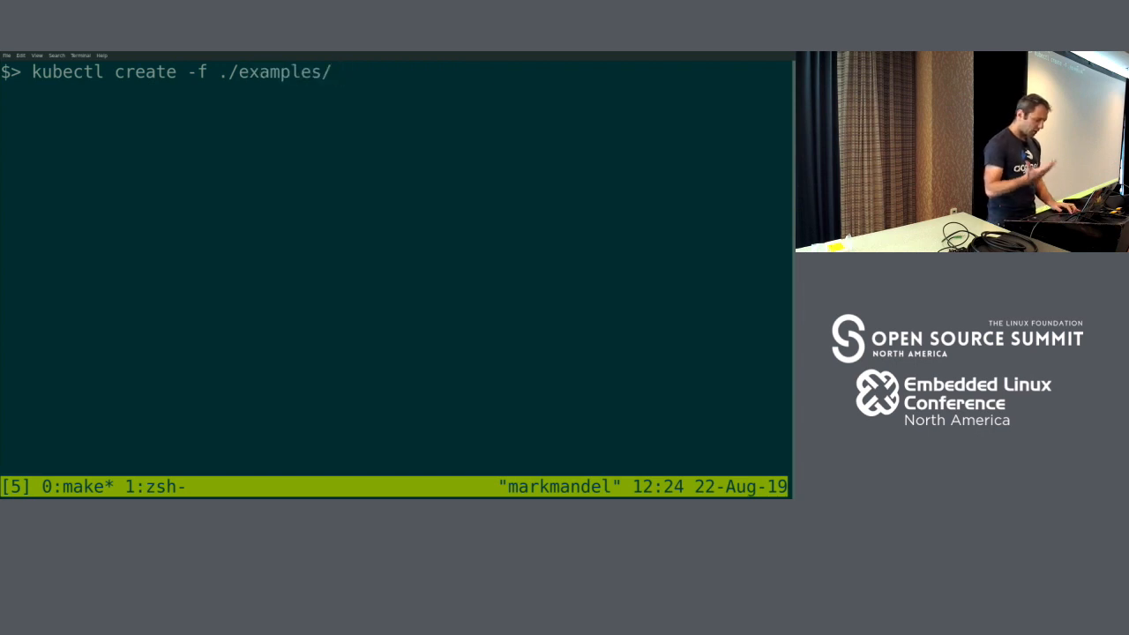
text(xonotic/)
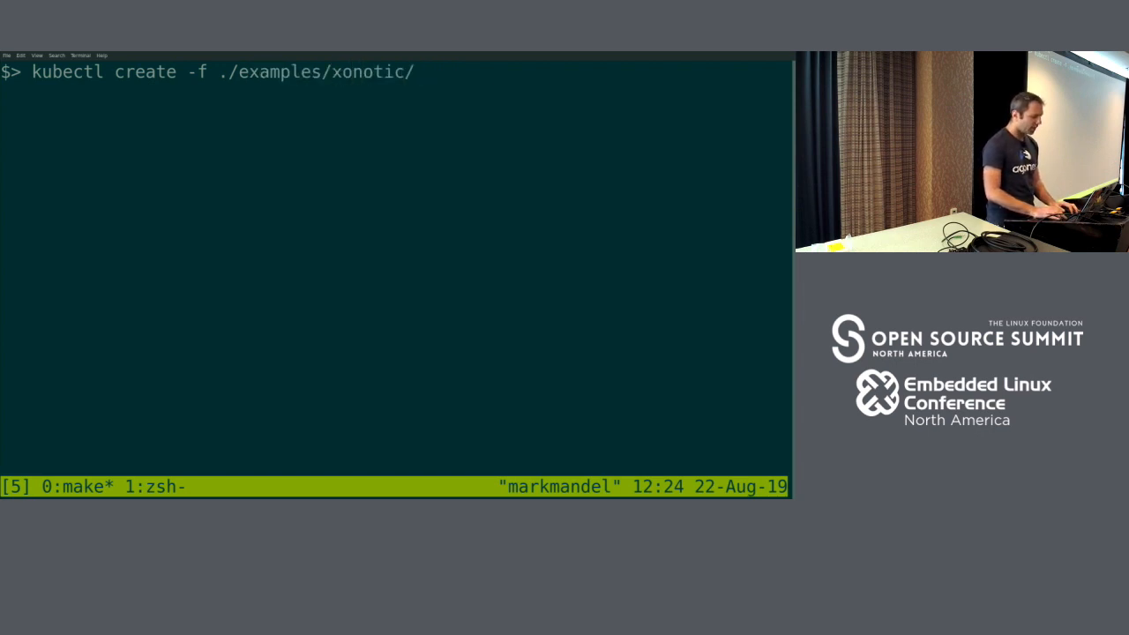
text(gam)
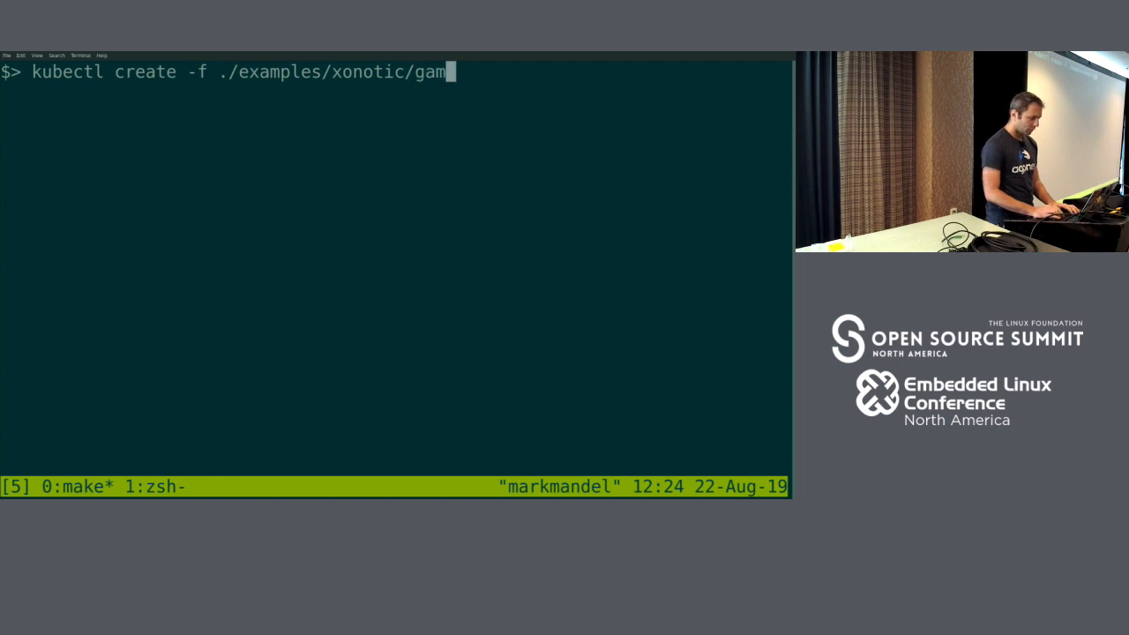
text(eserverallocation.yaml)
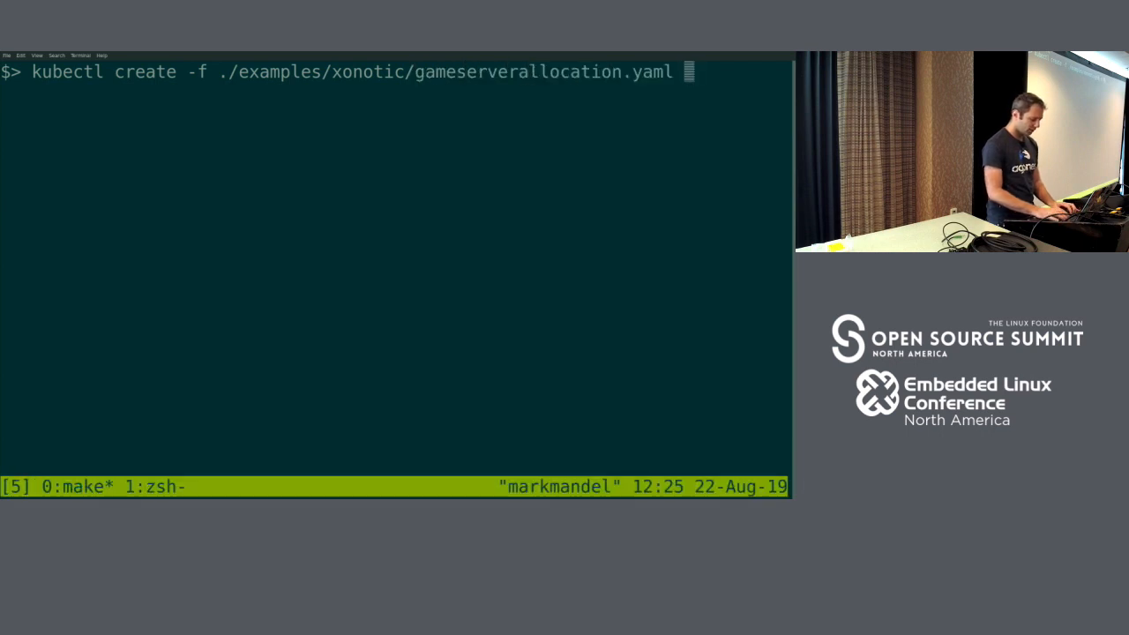
text(-o)
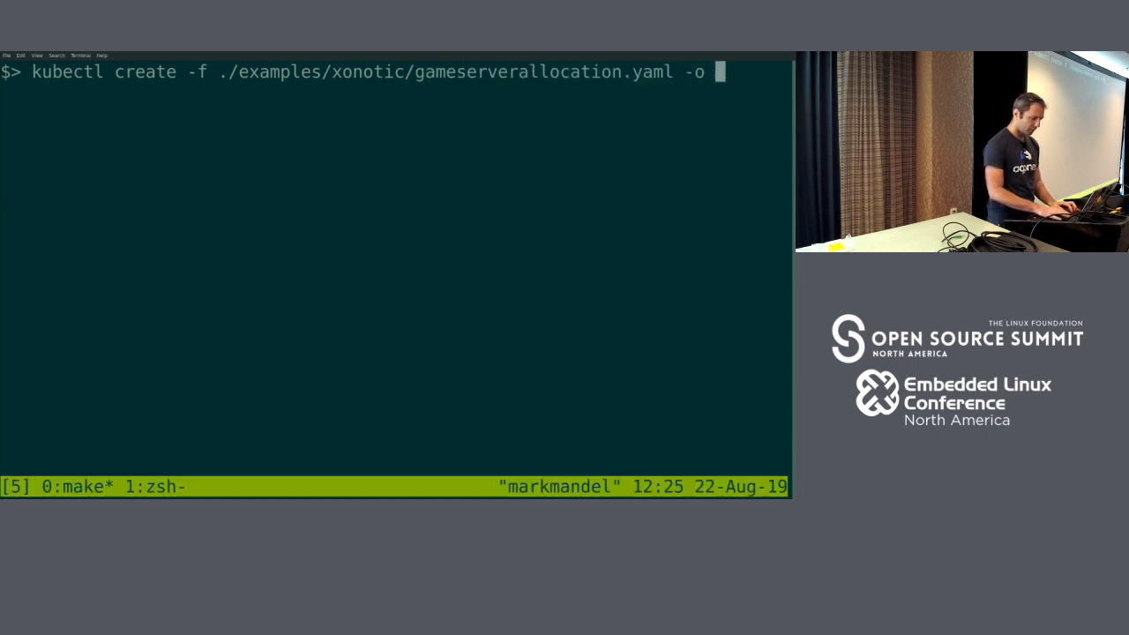
text(yaml)
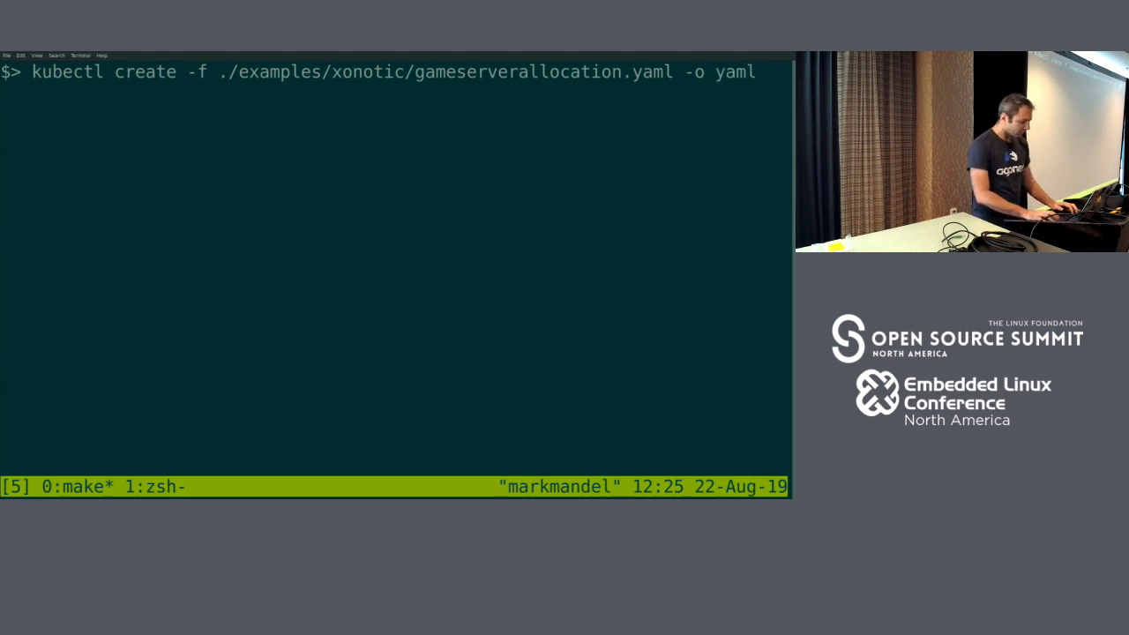
key(Return)
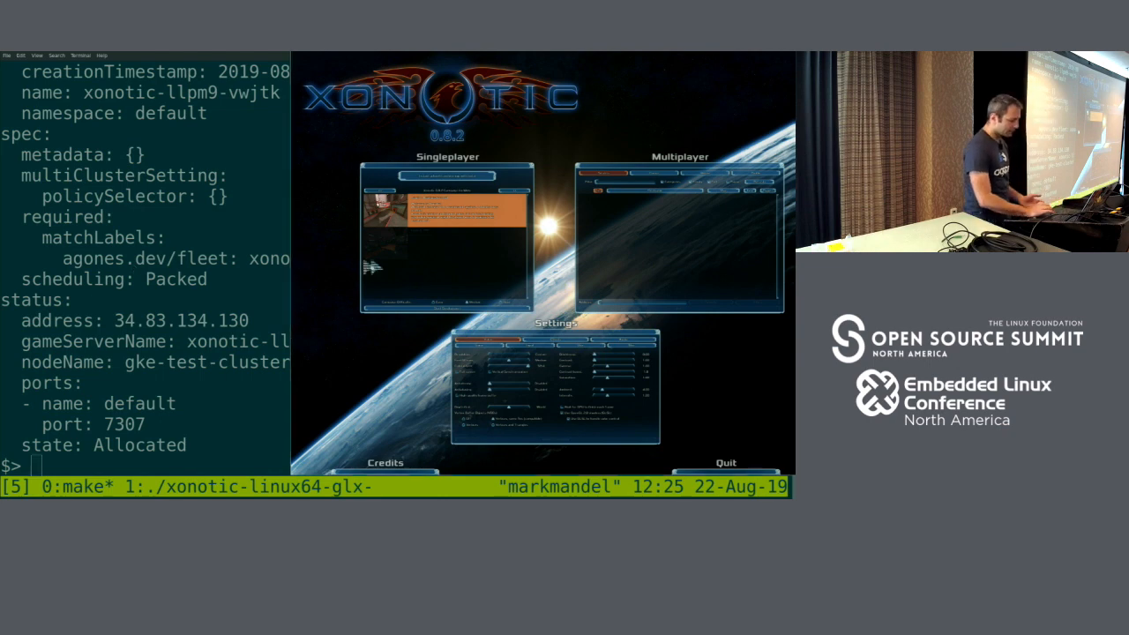
Open Xonotic's Multiplayer server browser and start entering the allocated server's IP address
click(680, 156)
text(34.83)
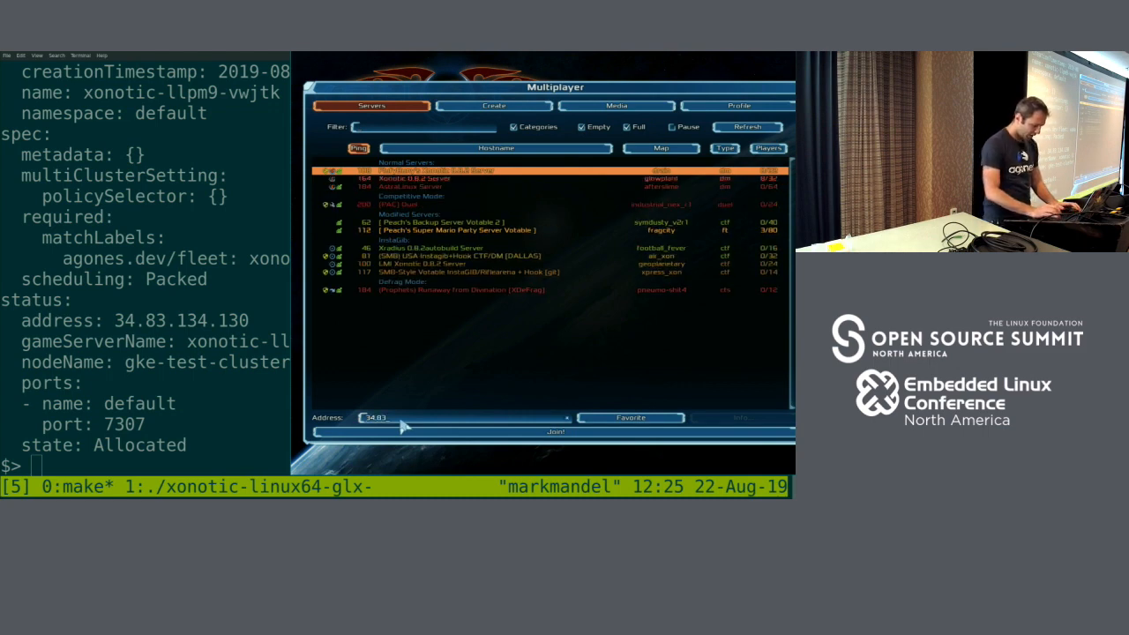
text(.13)
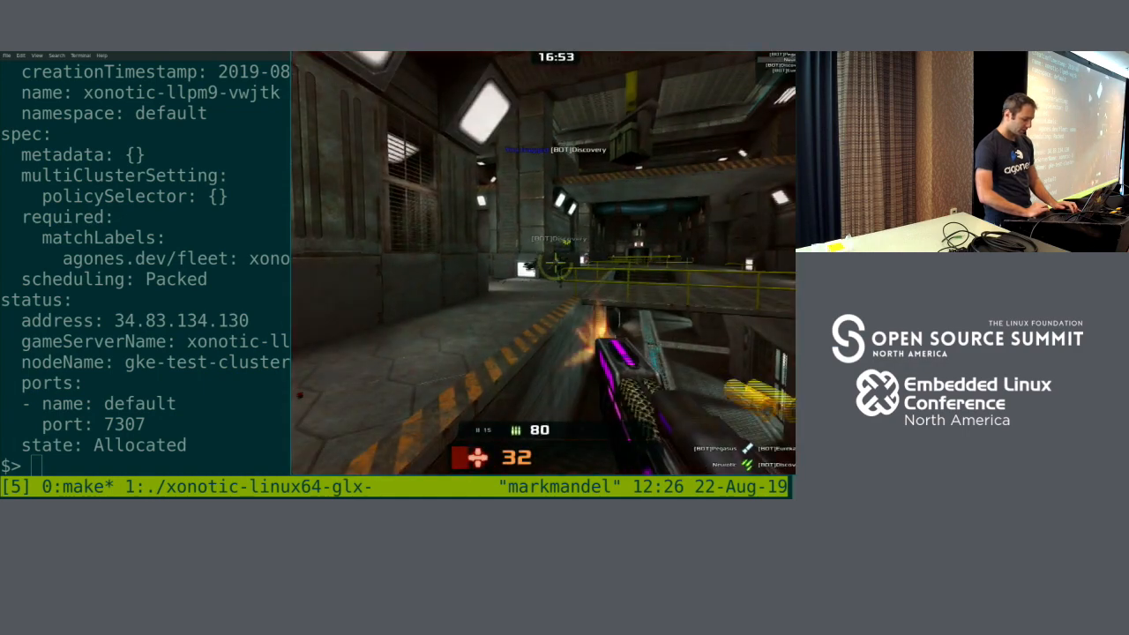
mouse_move(542, 265)
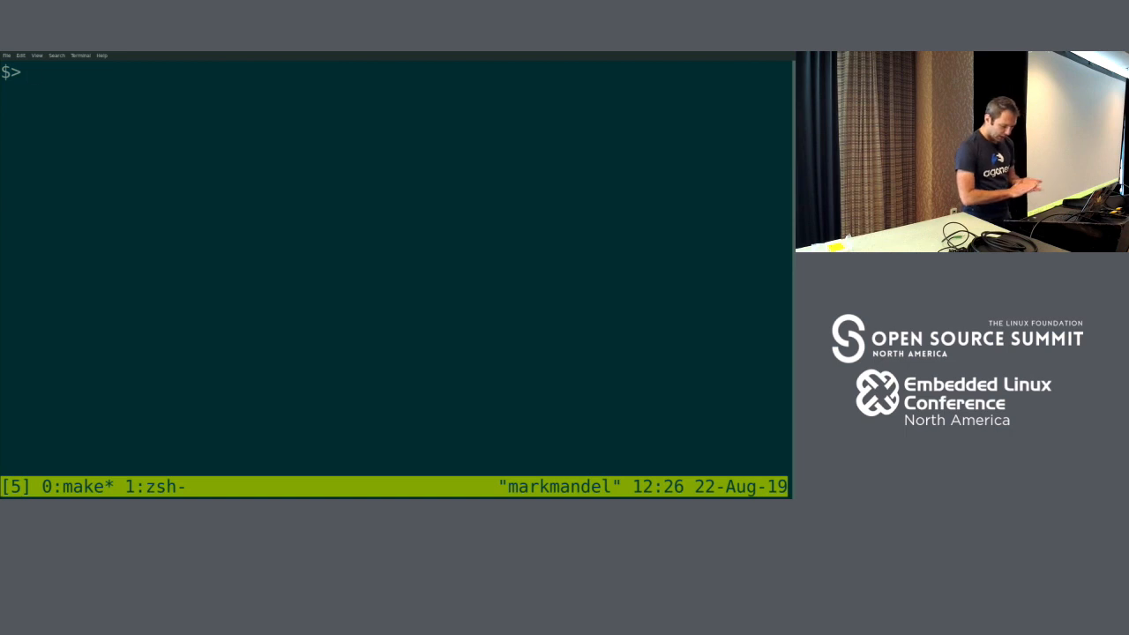
Allocate two more xonotic game servers and confirm the fleet shows 3 allocated, 197 ready
text(kubectl create -f ./examples/xonotic/gameserverallocation.yaml -o y)
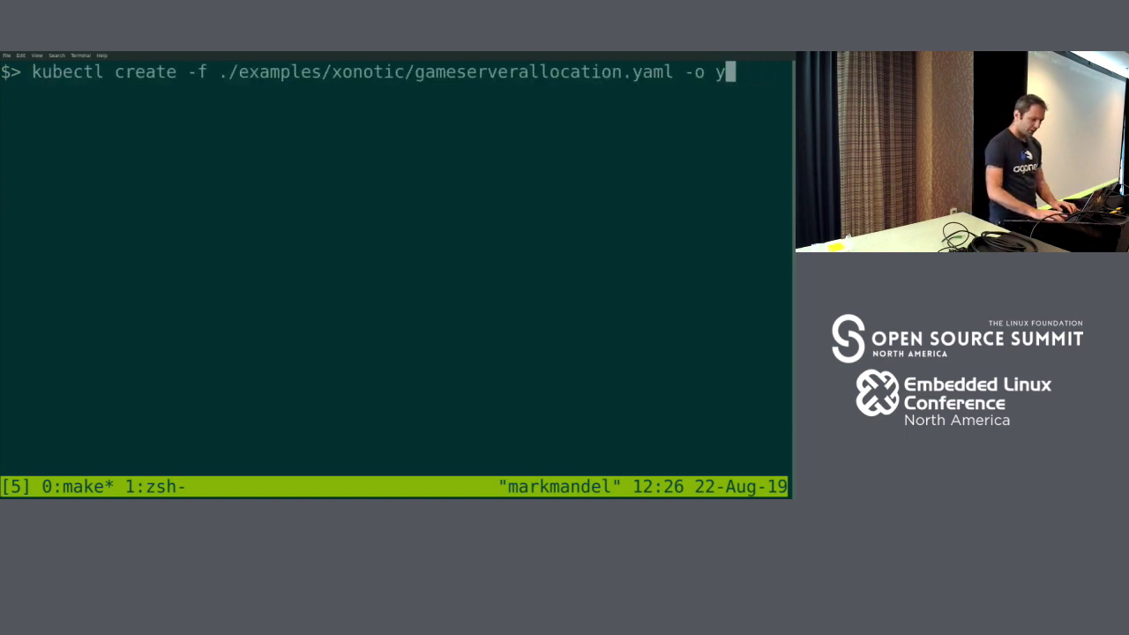
key(Return)
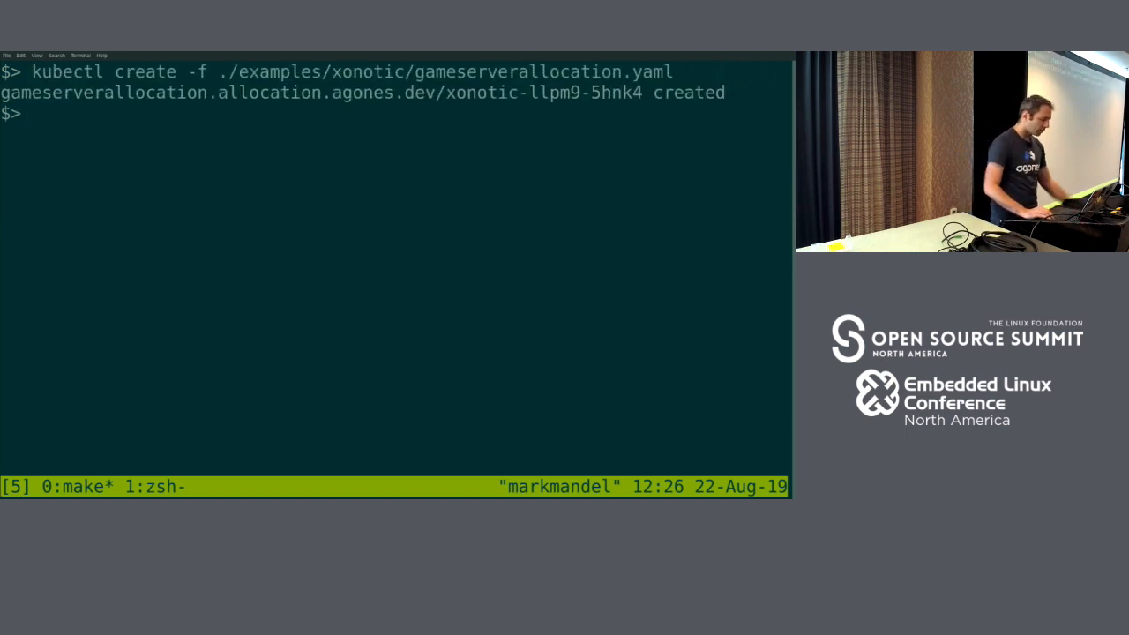
key(Return)
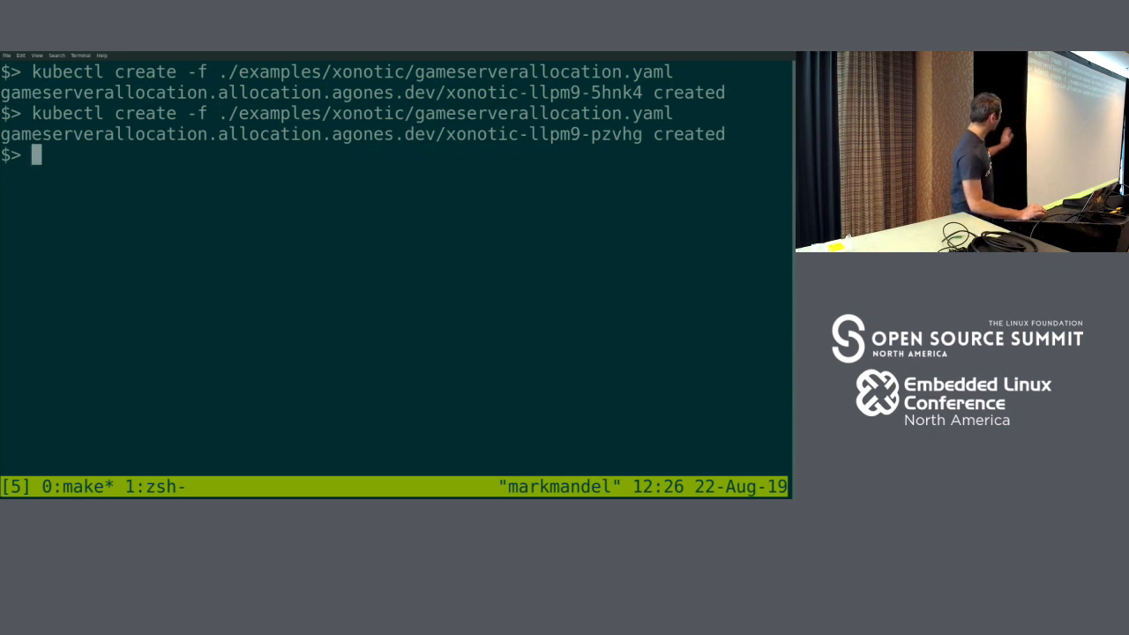
key(ctrl+l)
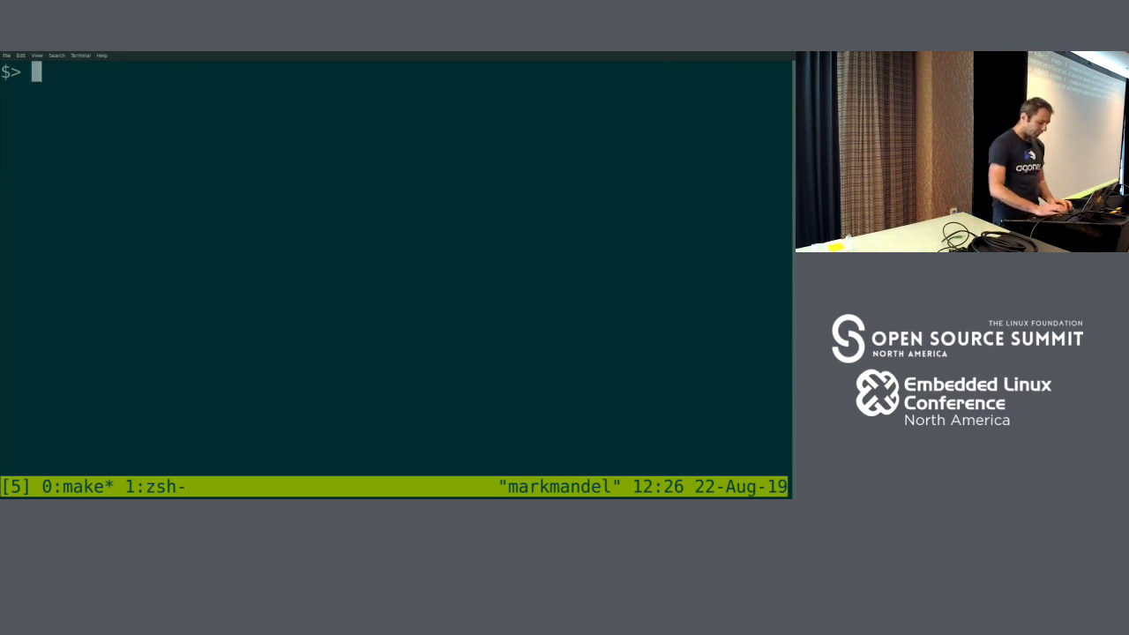
text(kubectl get fle)
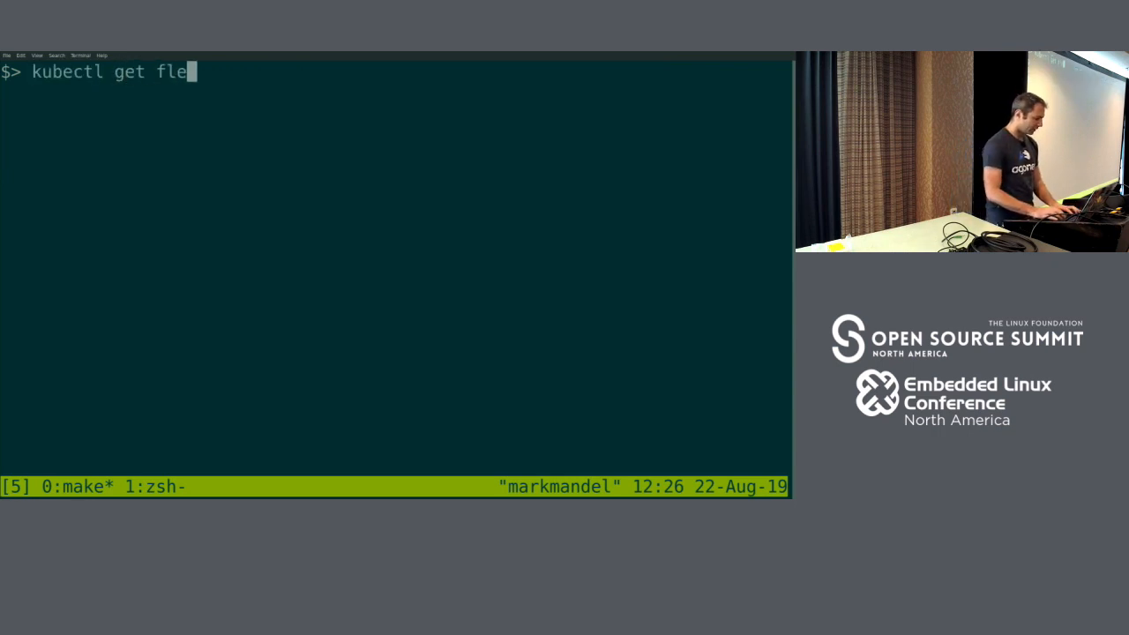
key(Return)
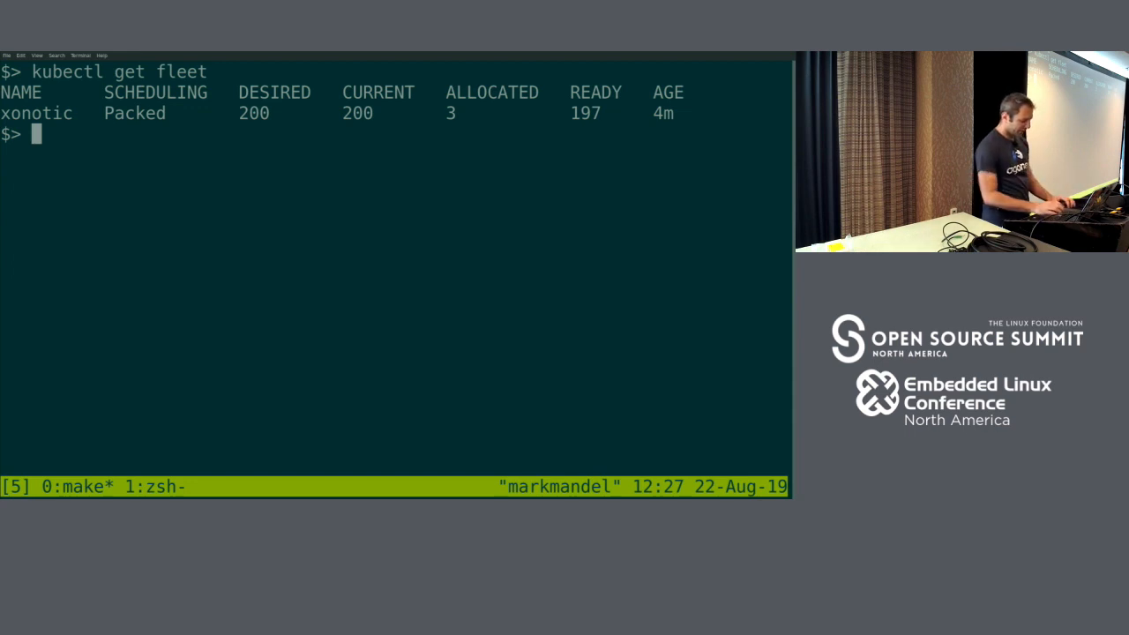
Scale the xonotic fleet down to zero replicas
text(kubectl)
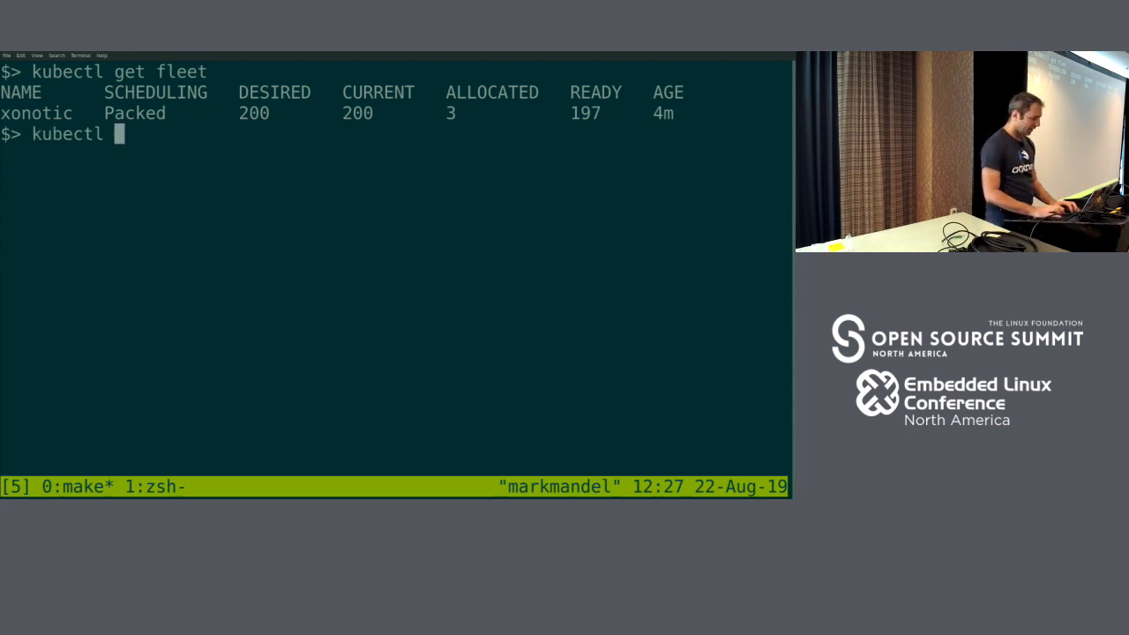
text(scale fleet --)
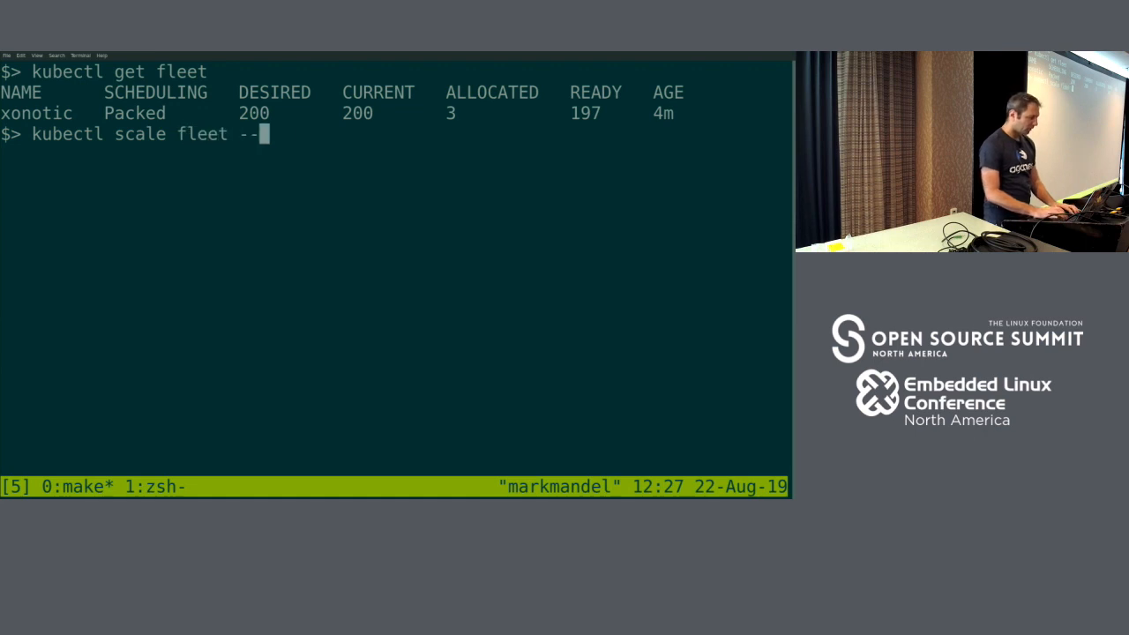
text(replicas=0)
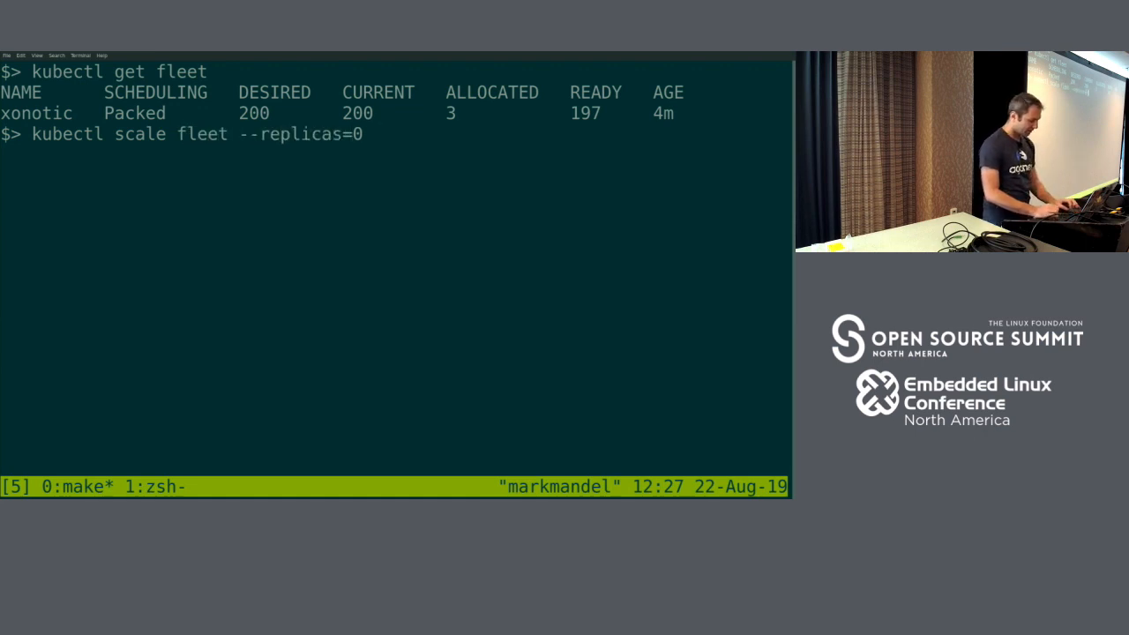
key(Return)
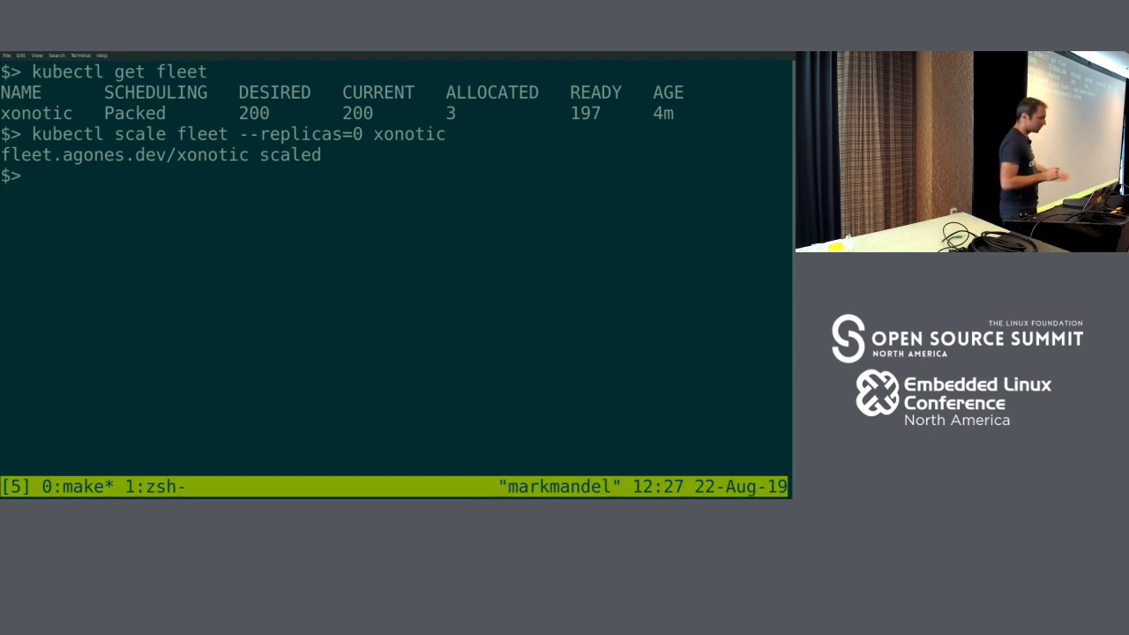
Begin checking the fleet with kubectl get, then advance the slides to Other Features
text(kubectl get)
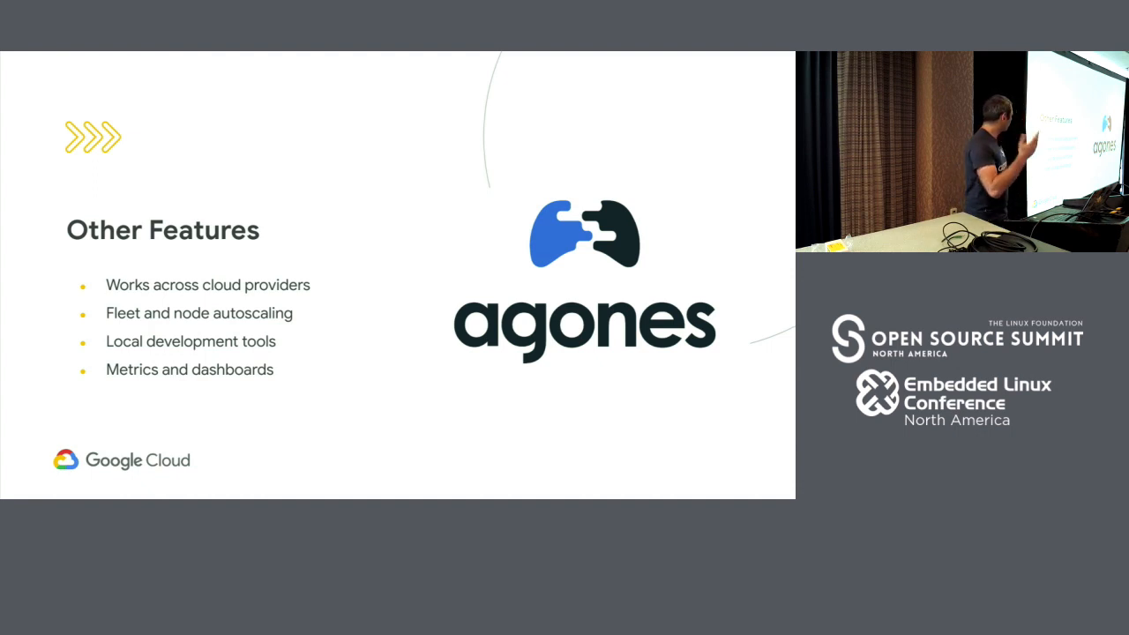
key(right)
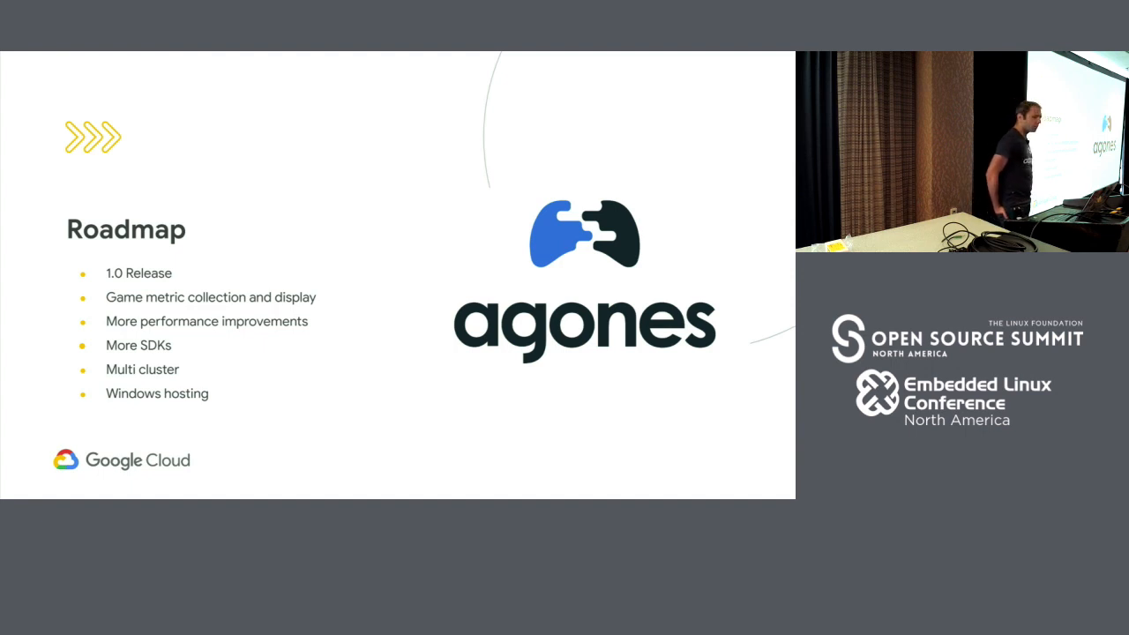